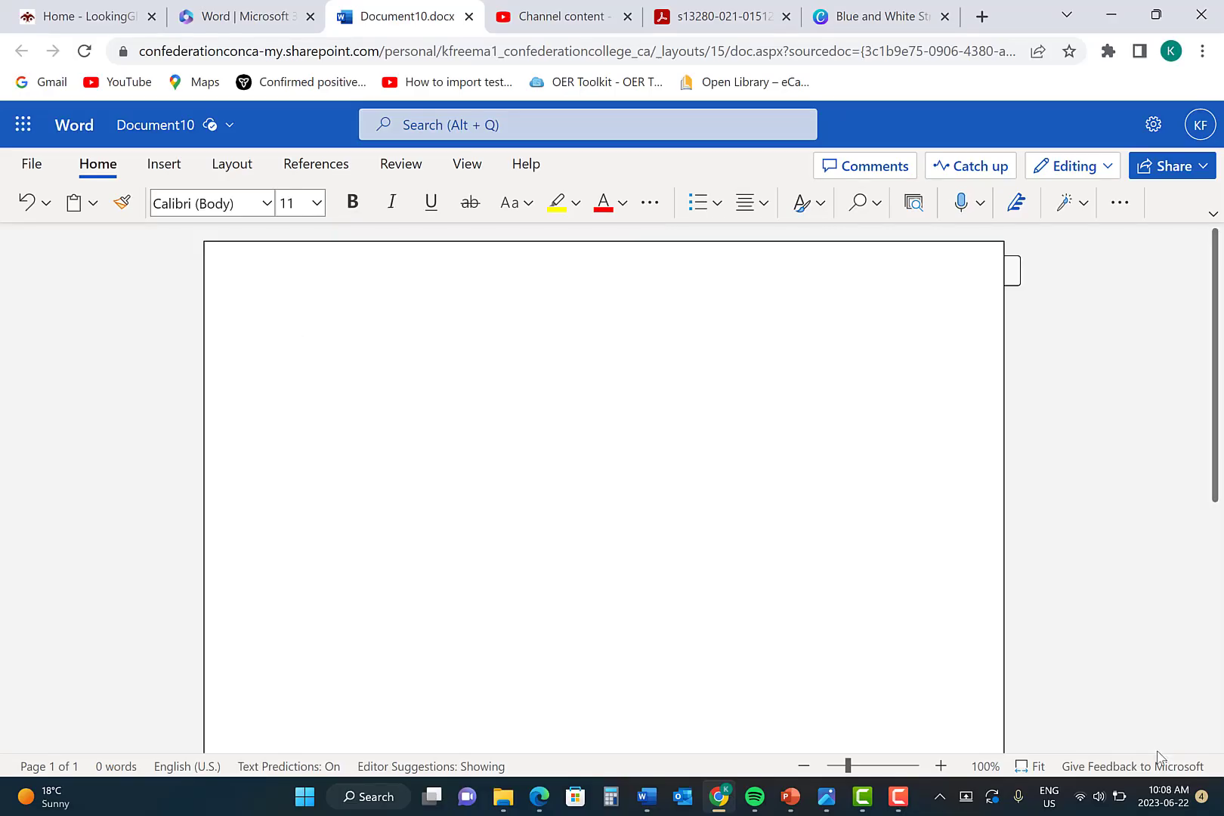
mouse_move(693, 555)
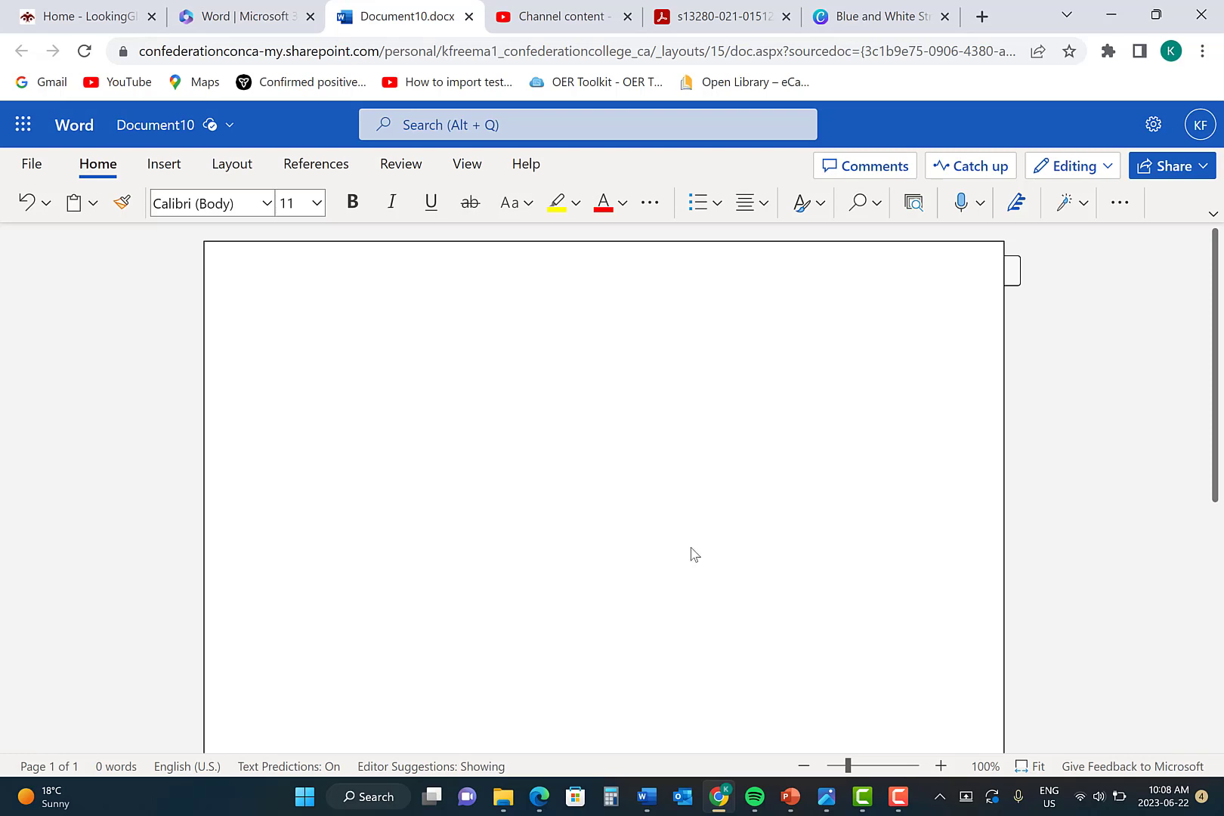
Insert a page number at the top-right of the header via Insert > Page Numbers.
click(163, 164)
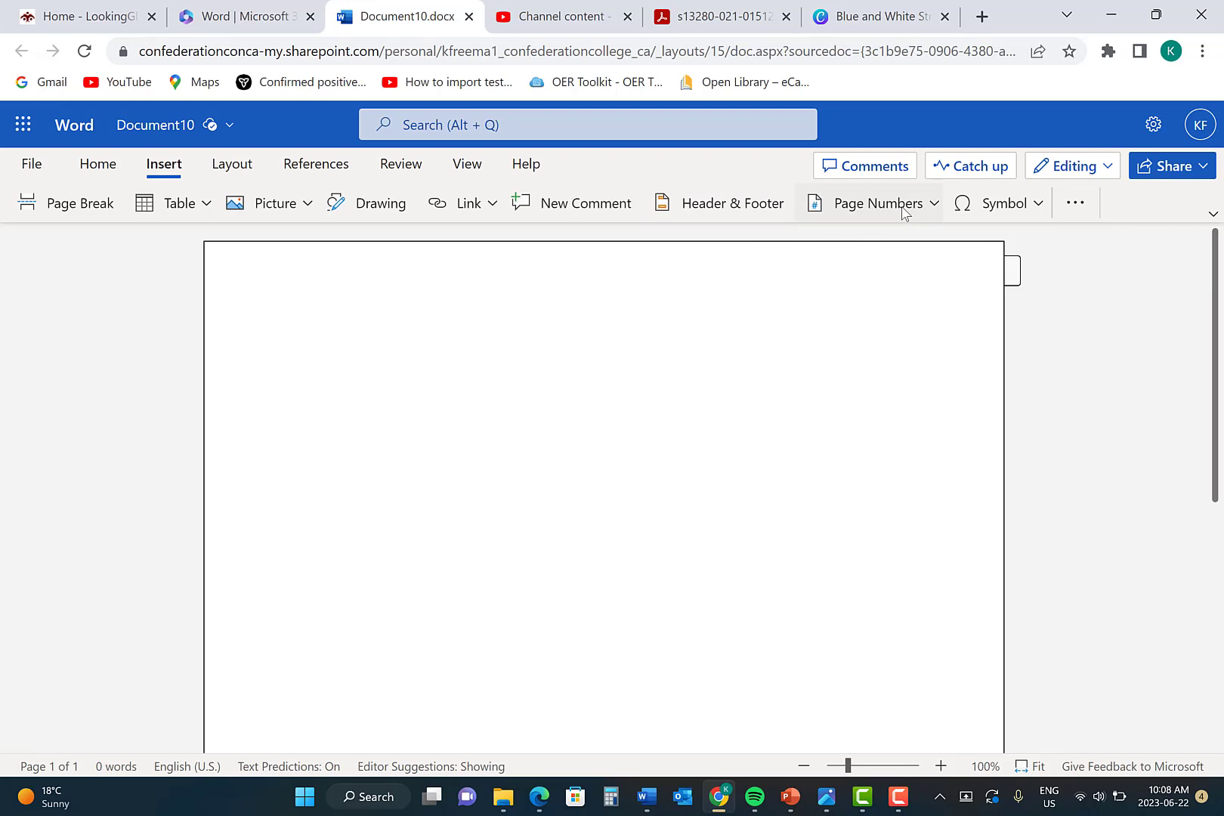
click(874, 203)
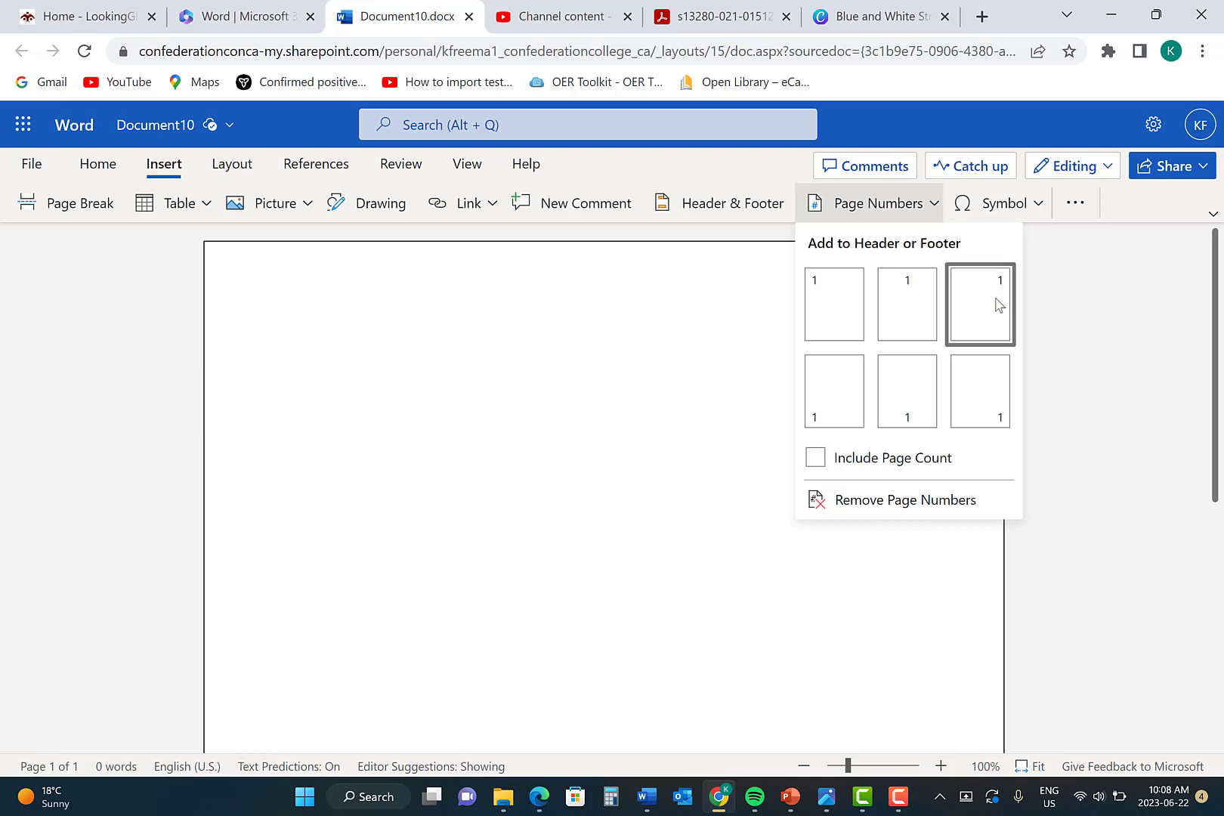
mouse_move(997, 314)
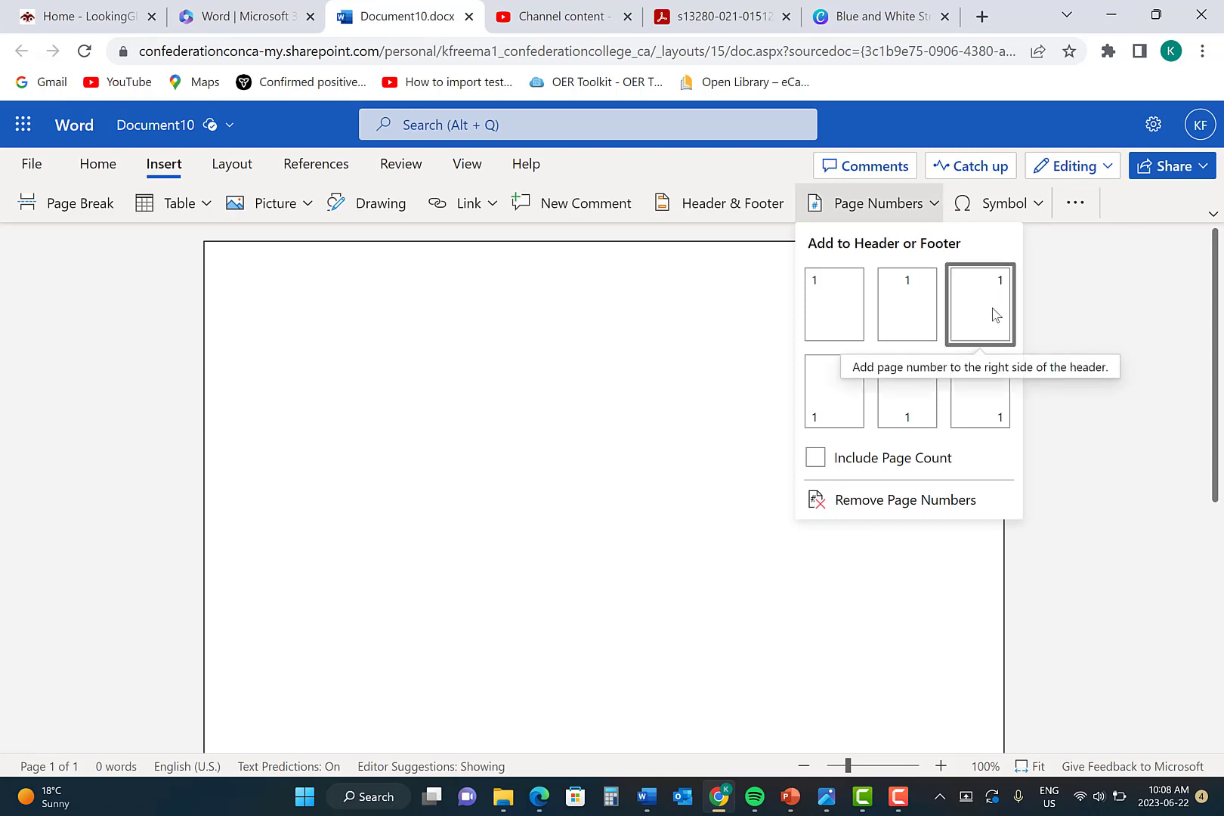
click(980, 303)
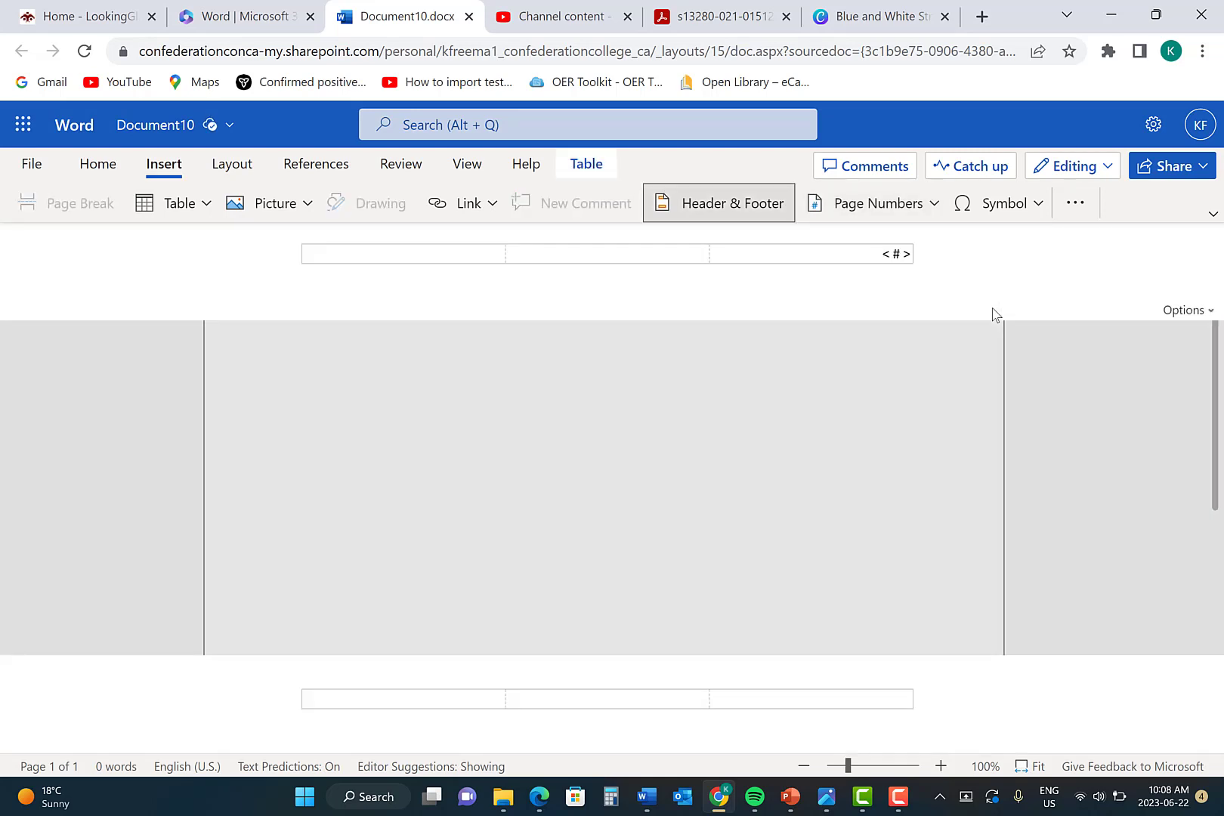
mouse_move(993, 316)
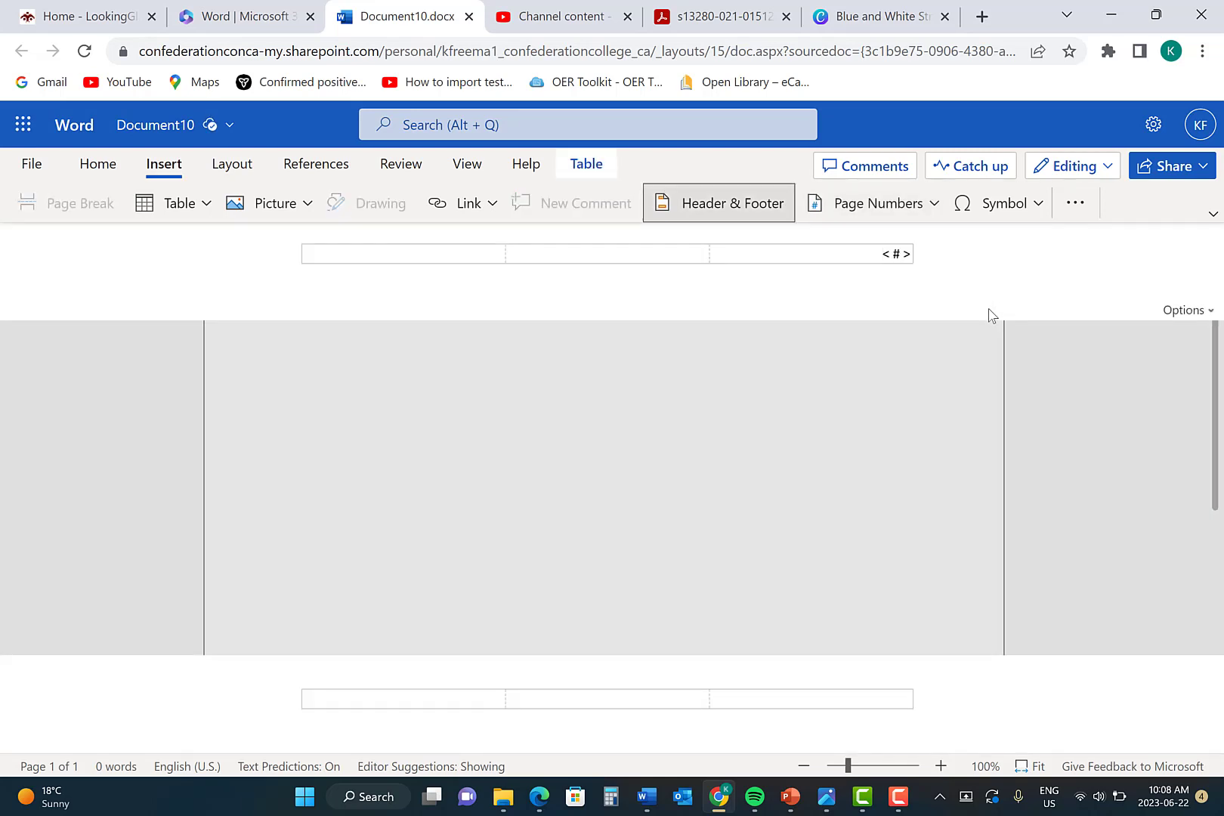
mouse_move(892, 360)
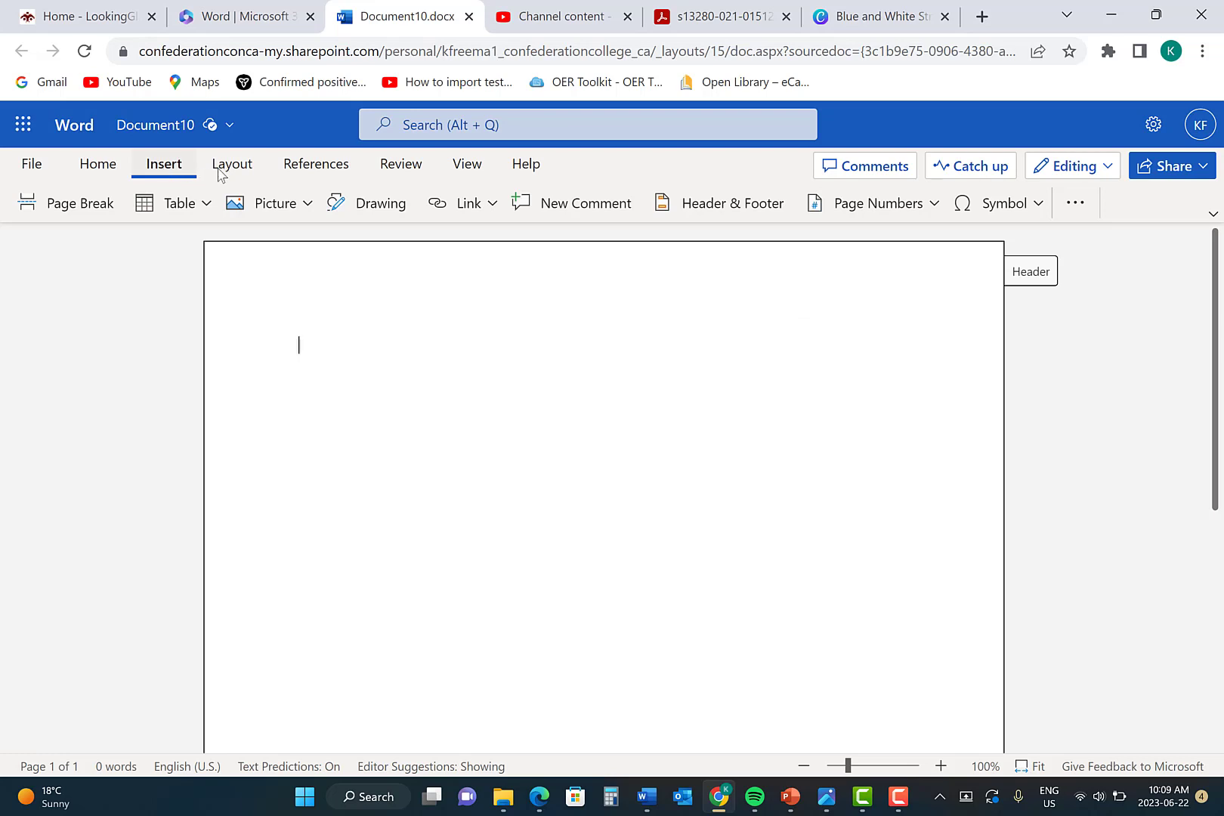
Set line spacing to Double in the Layout tab's Paragraph Options and confirm with OK.
click(232, 164)
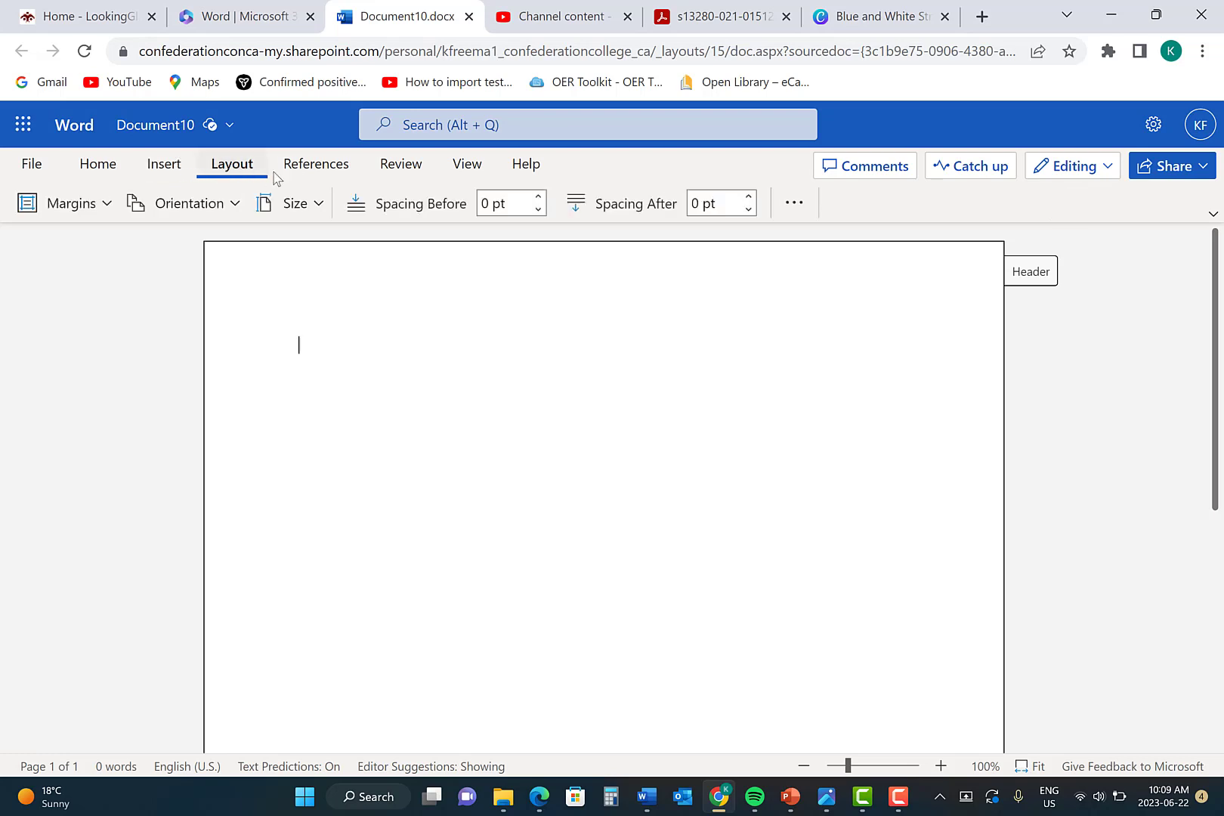
mouse_move(794, 203)
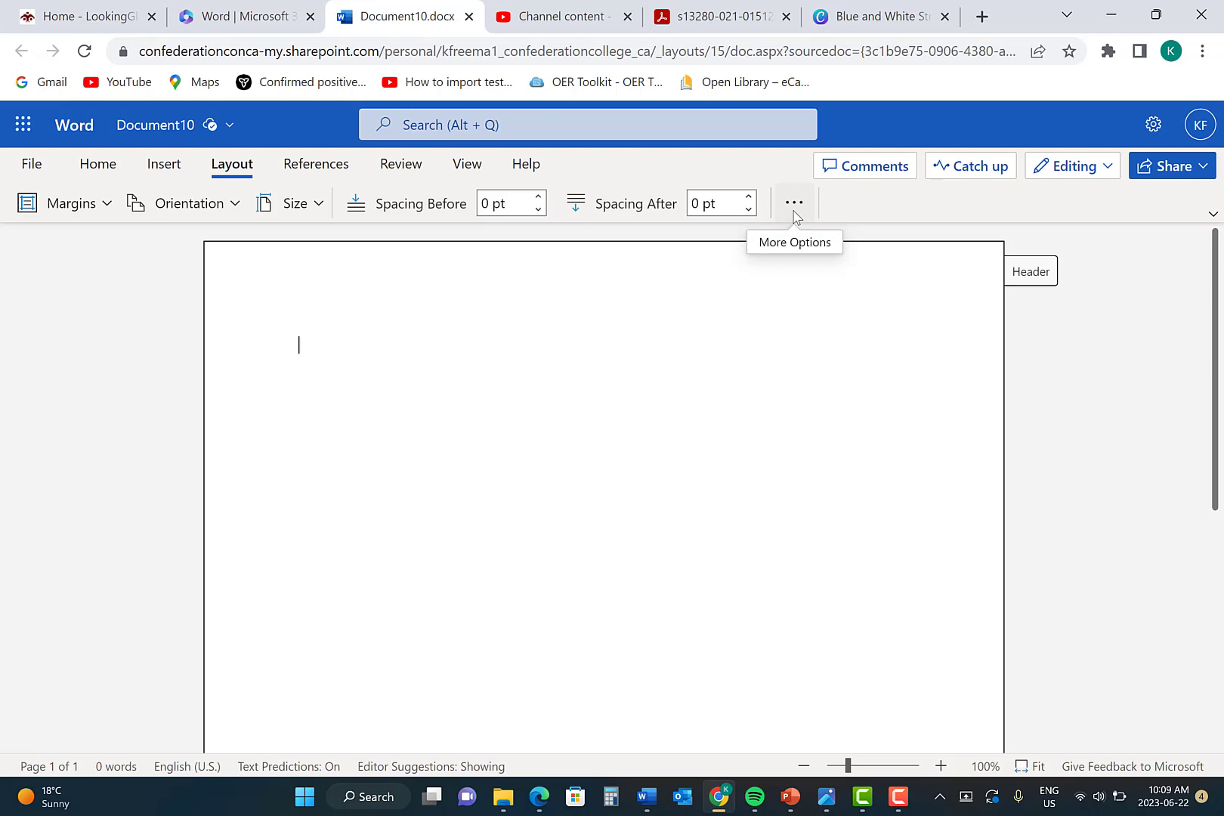
click(793, 203)
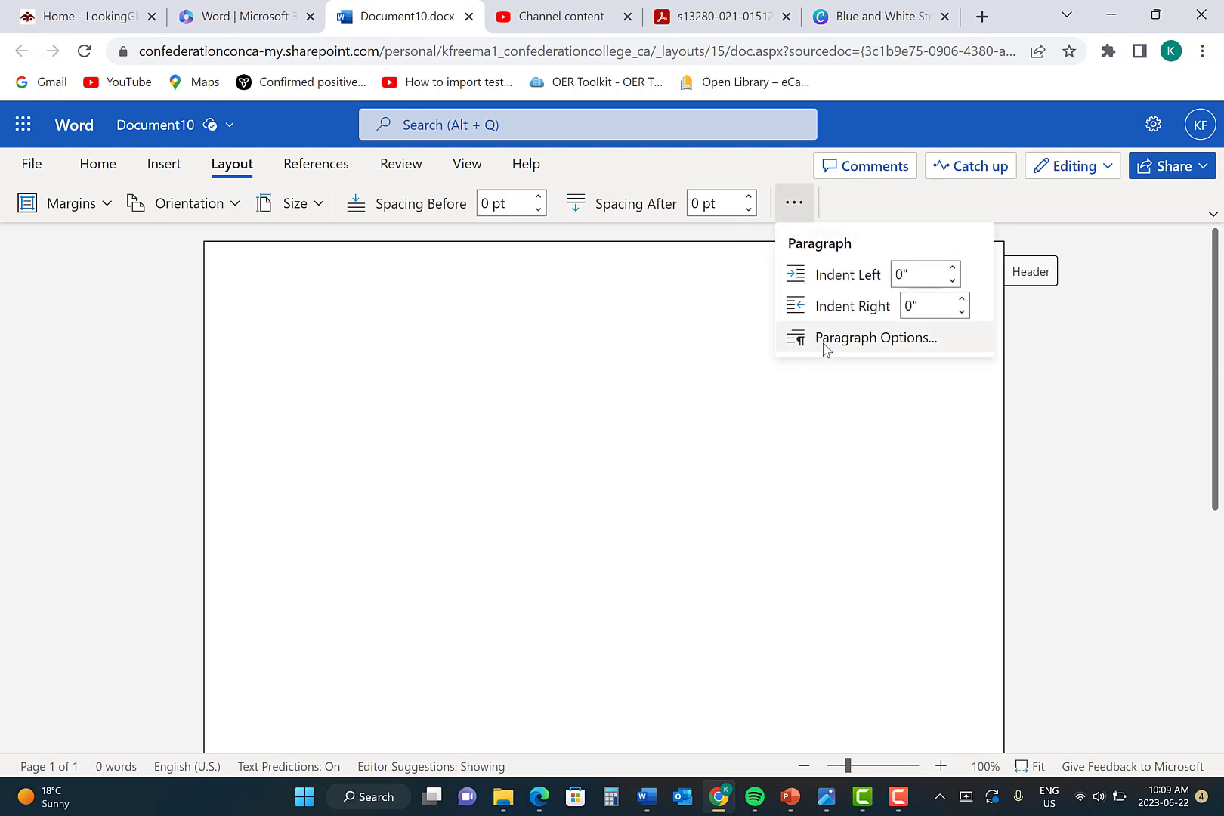
click(874, 337)
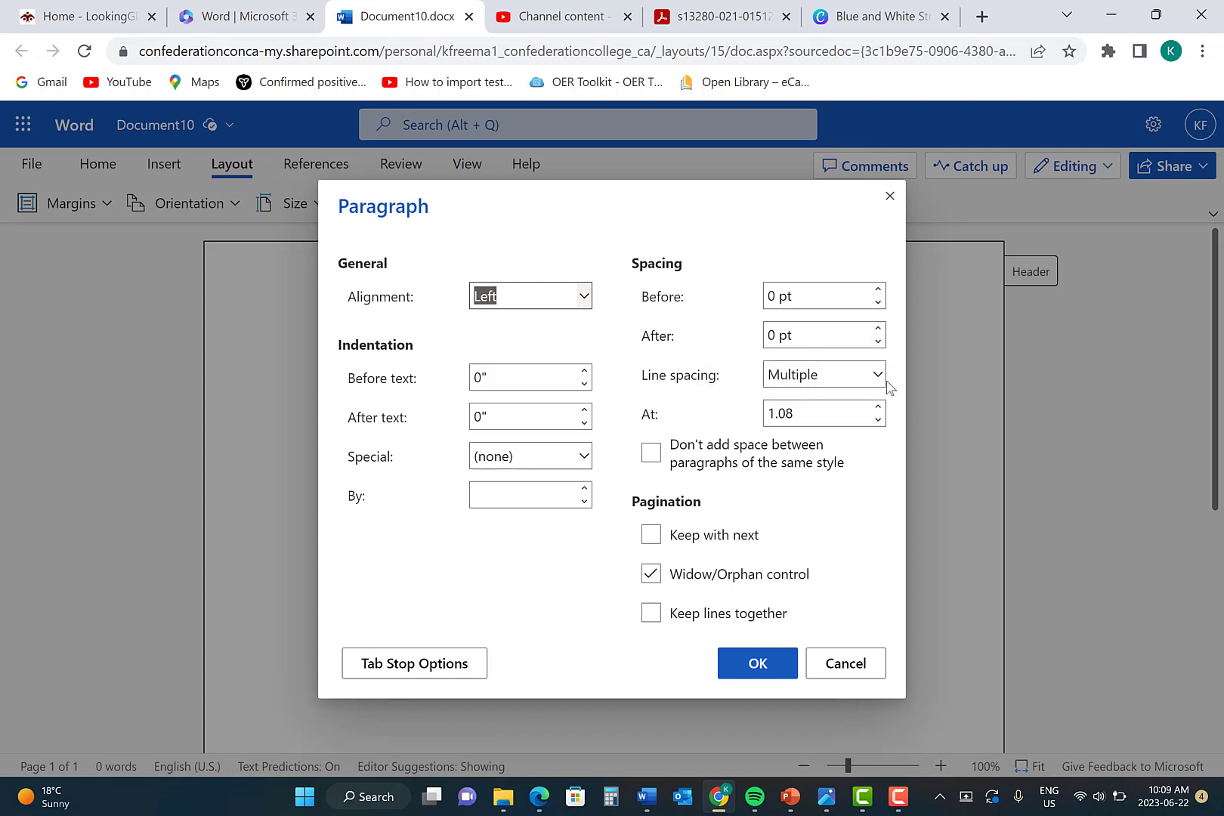
click(823, 374)
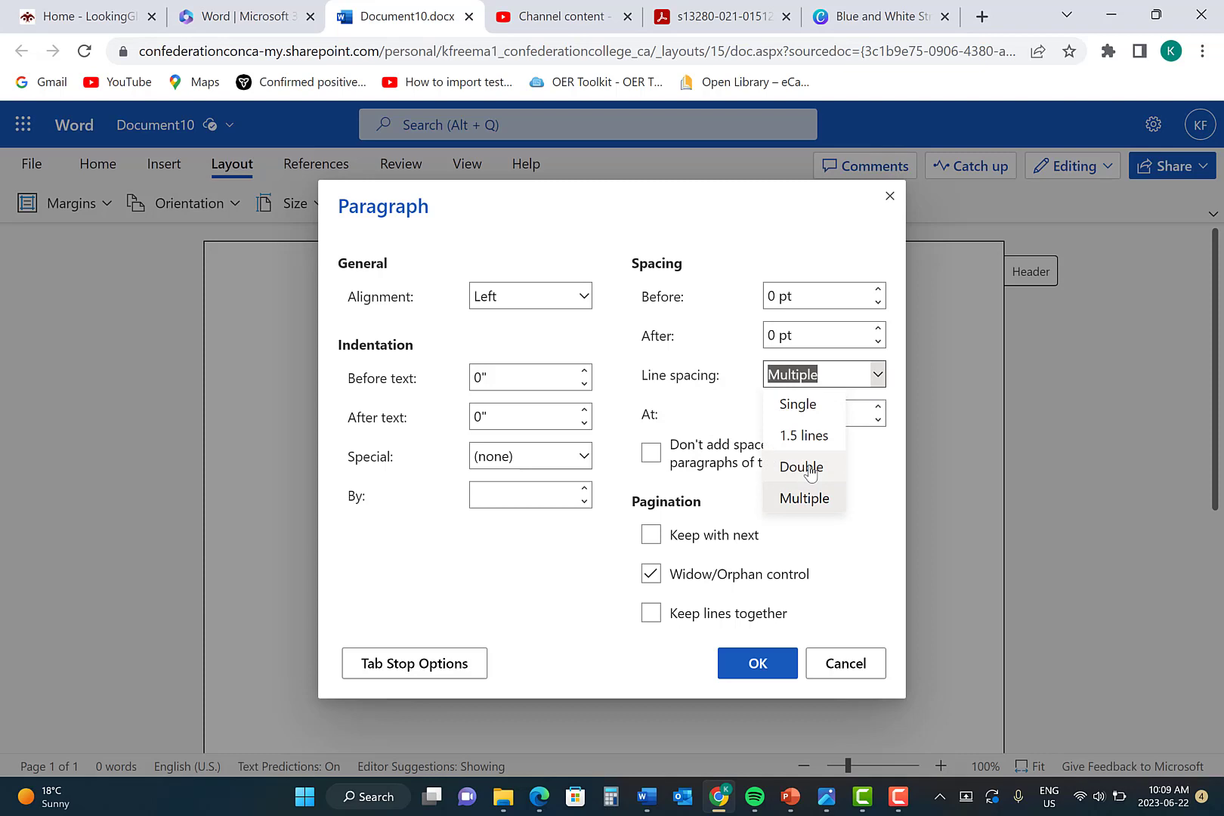
click(800, 466)
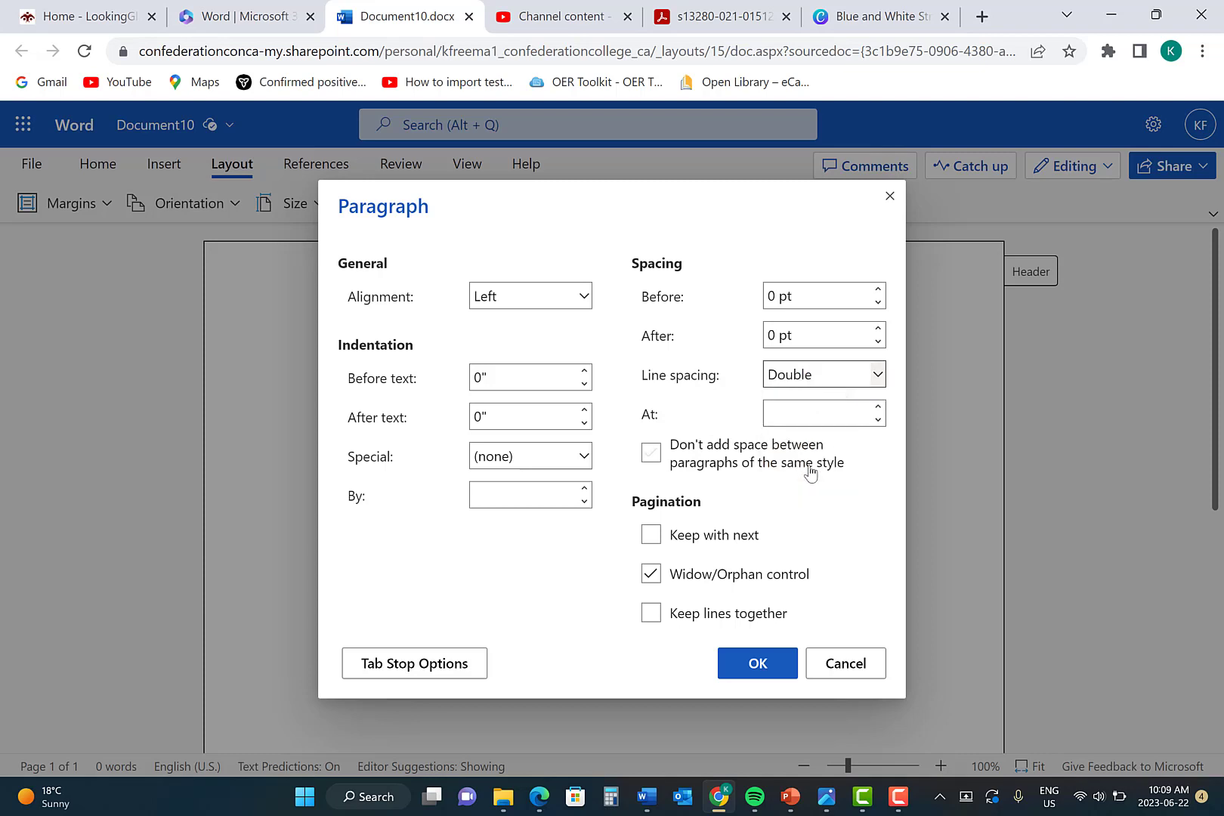
click(650, 453)
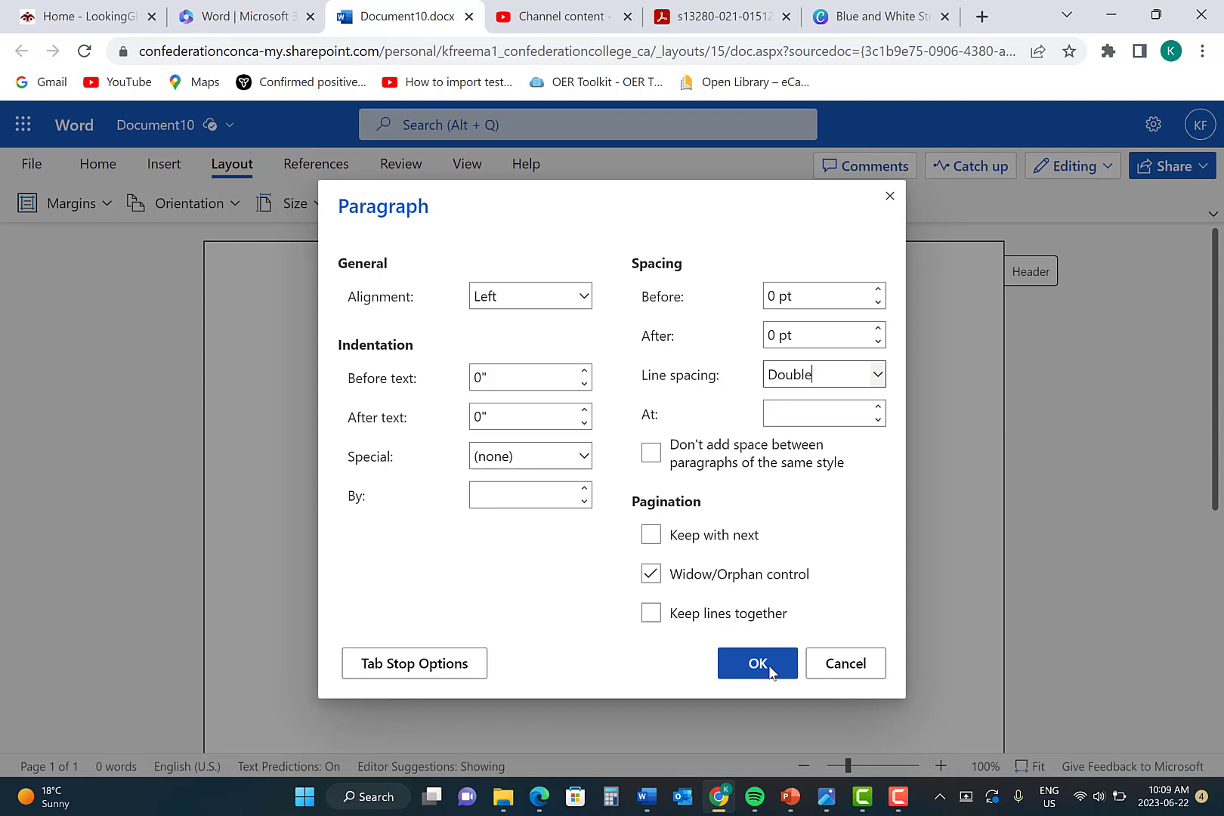
click(756, 663)
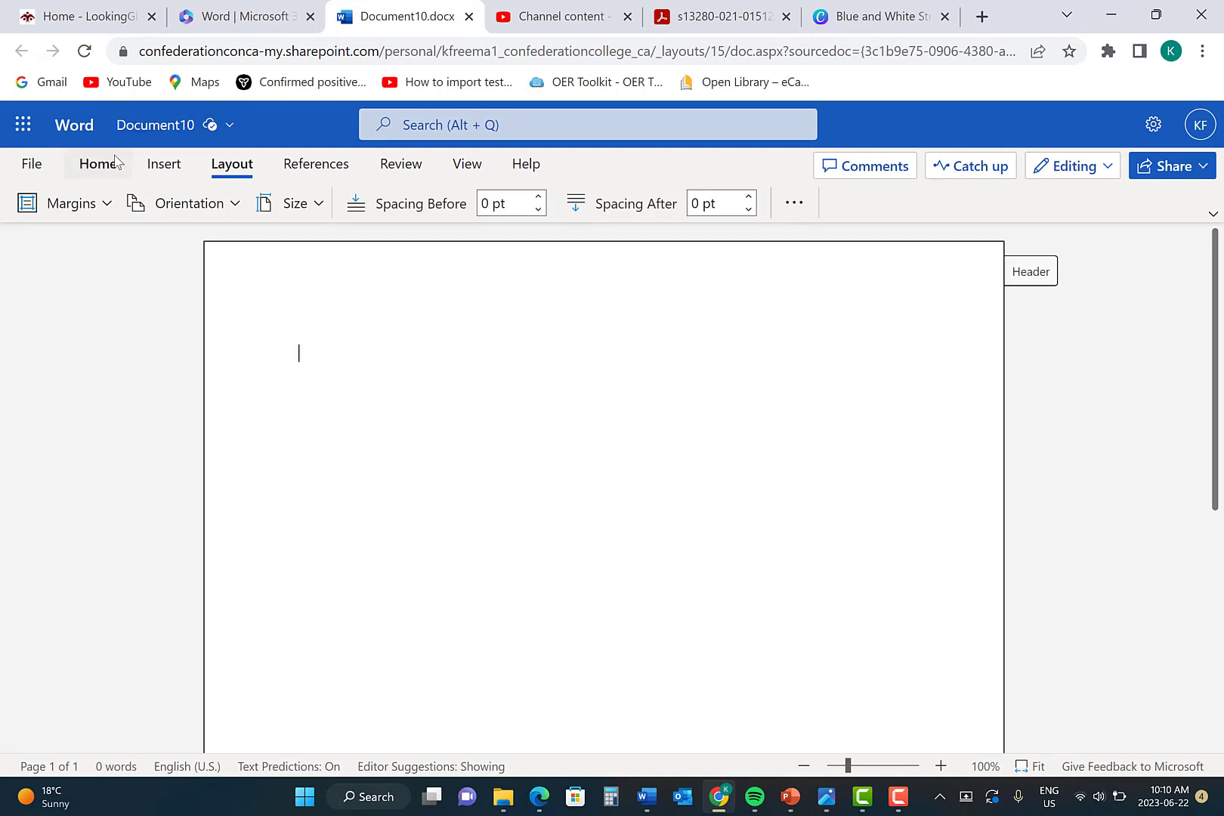
Apply Align Center and place the cursor a few lines down the blank page.
click(97, 164)
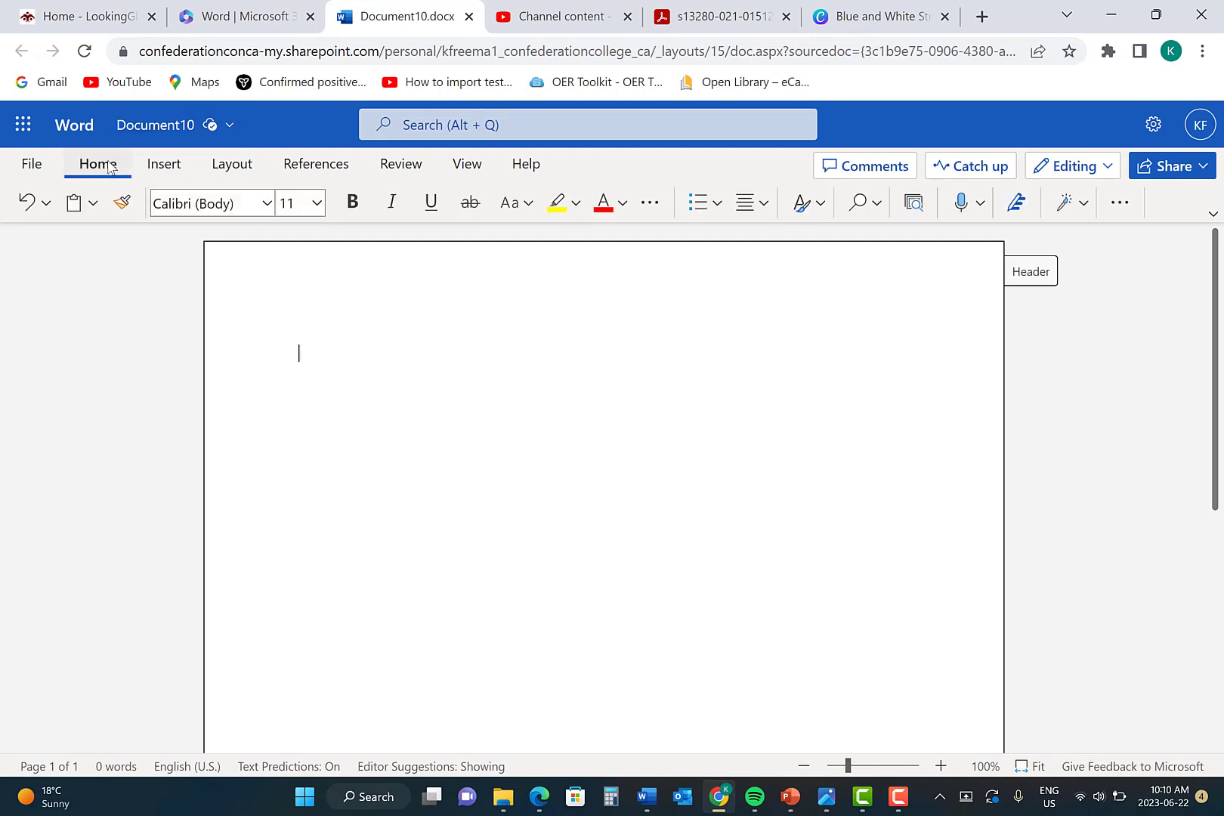
mouse_move(747, 202)
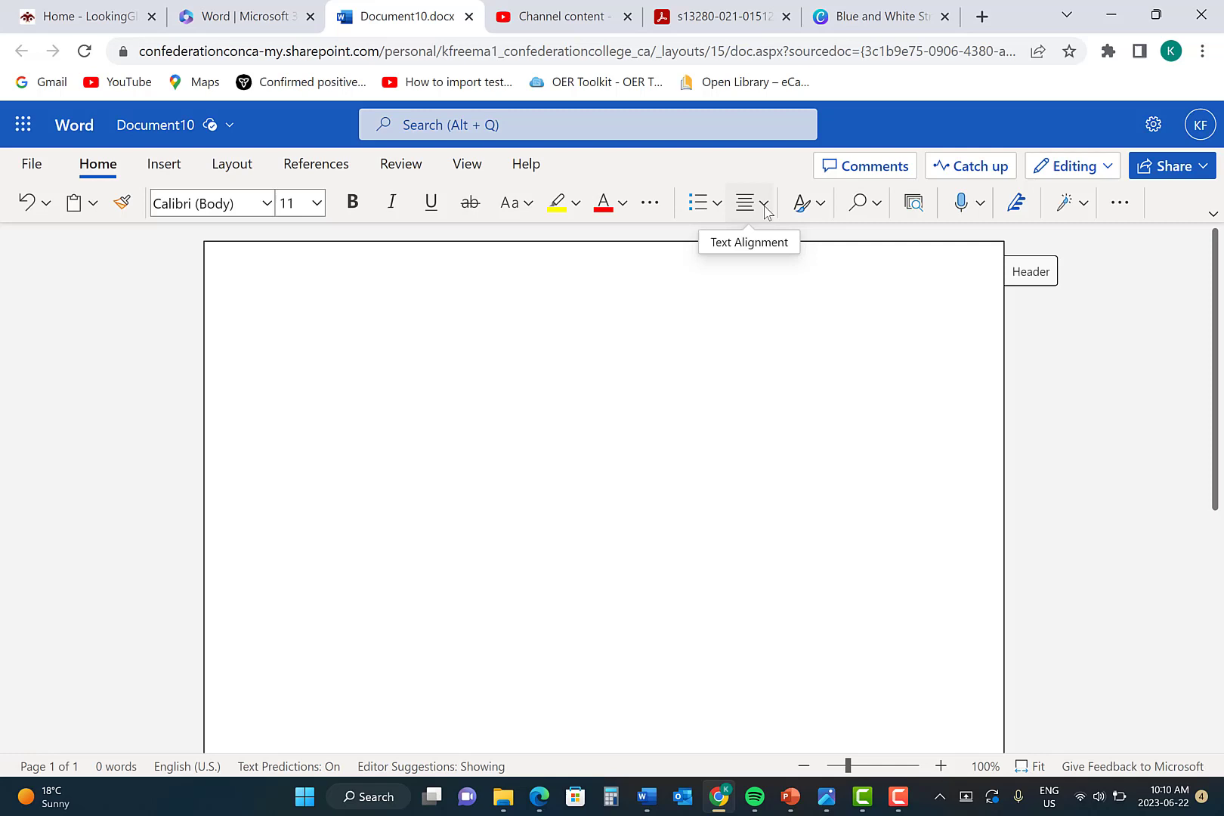
click(765, 203)
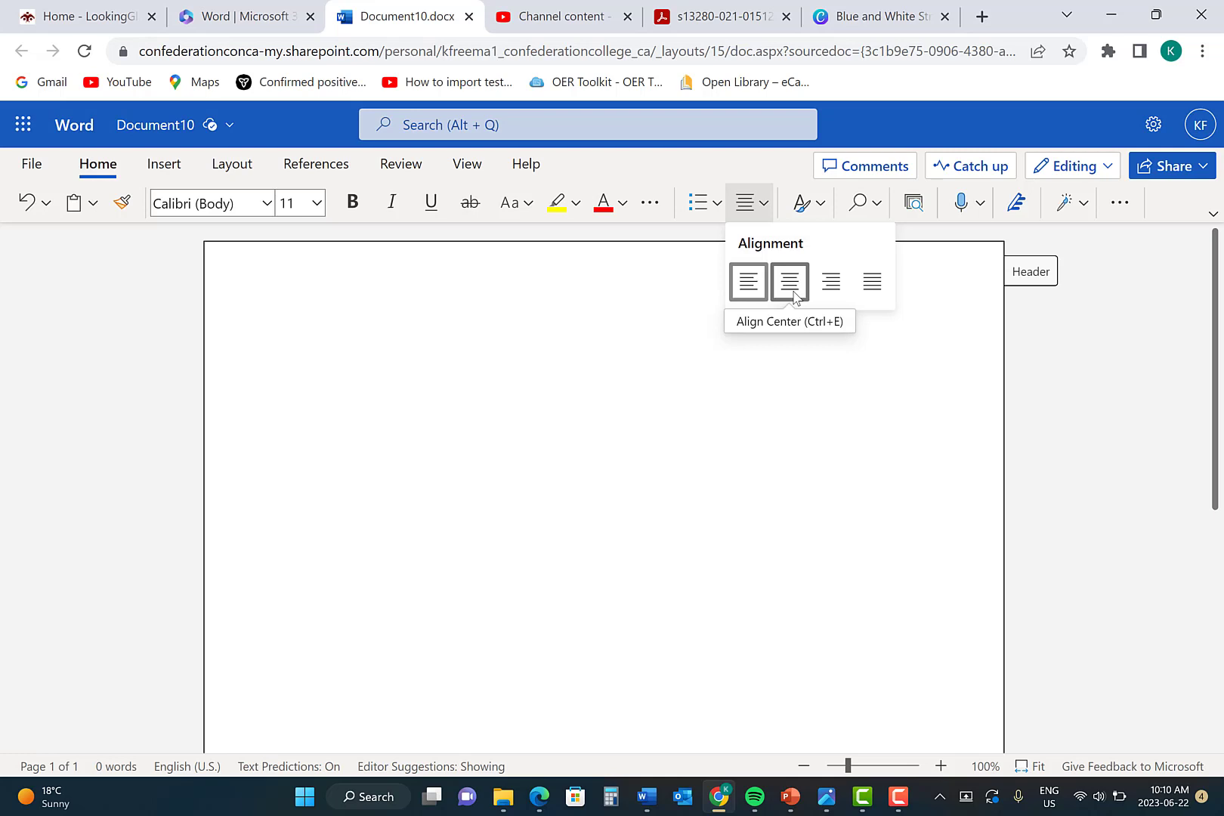
click(789, 282)
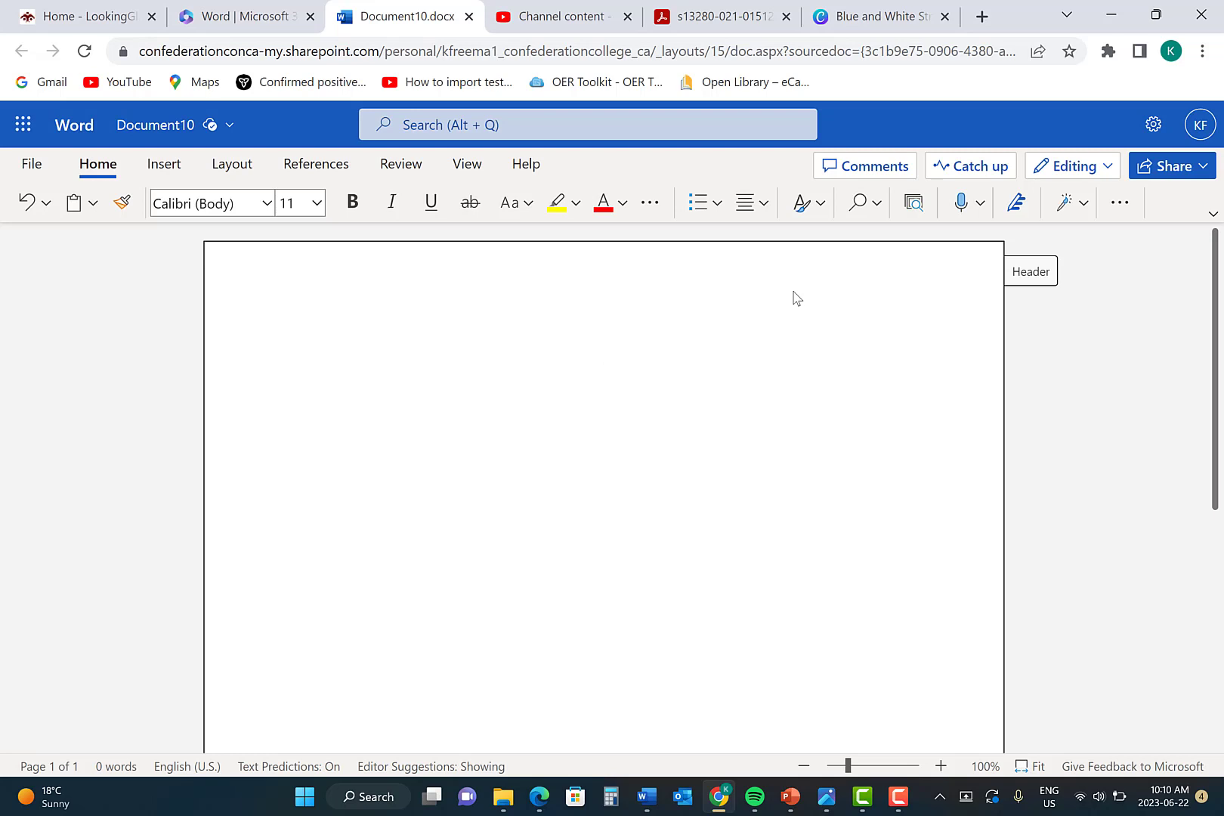
click(602, 388)
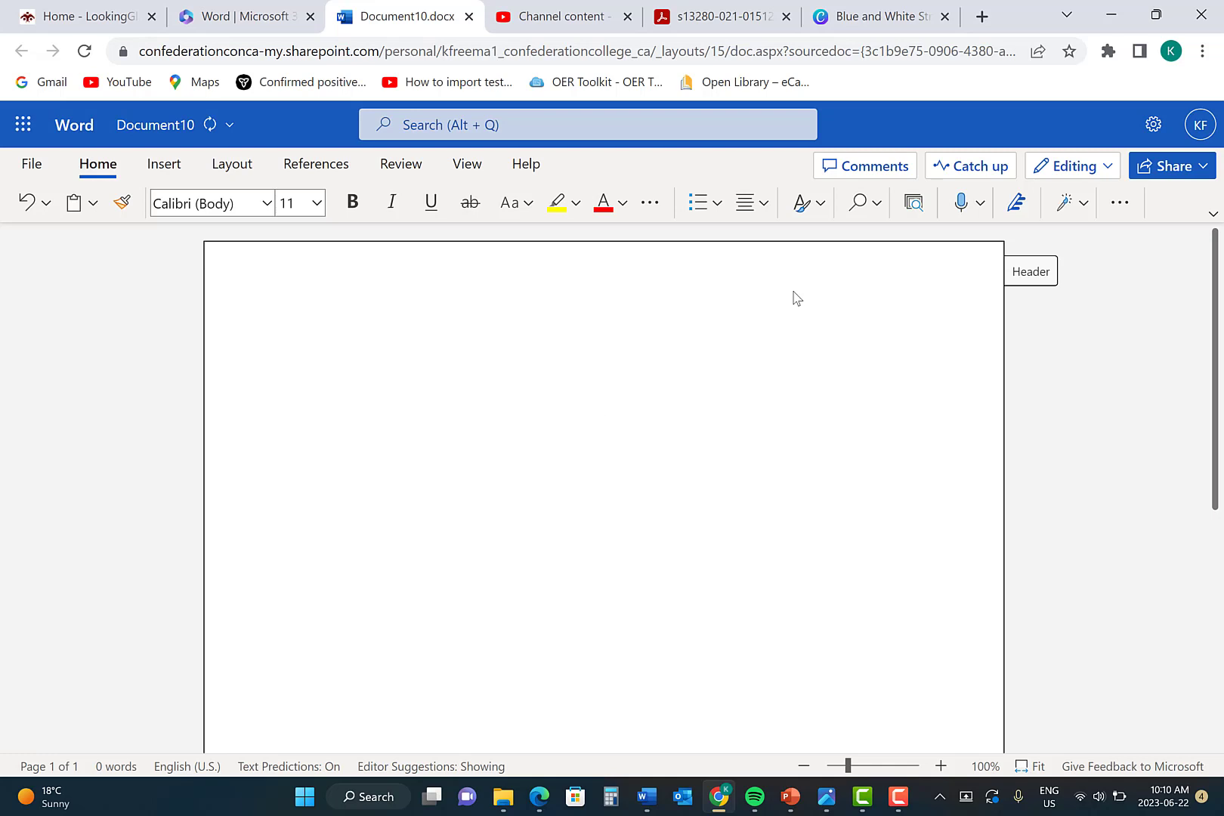
click(601, 422)
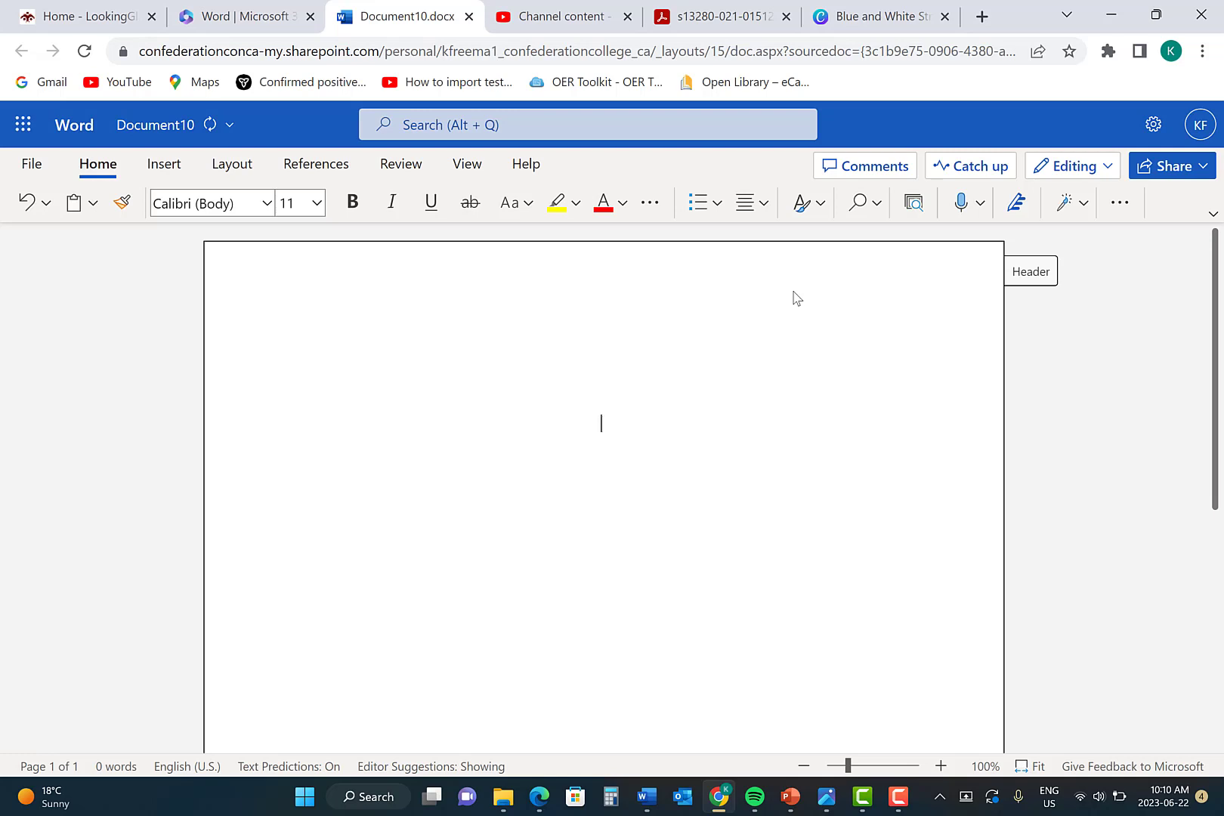
Turn on Bold, type 'Fake Assignment: APA Title Page', and start a new line.
click(351, 202)
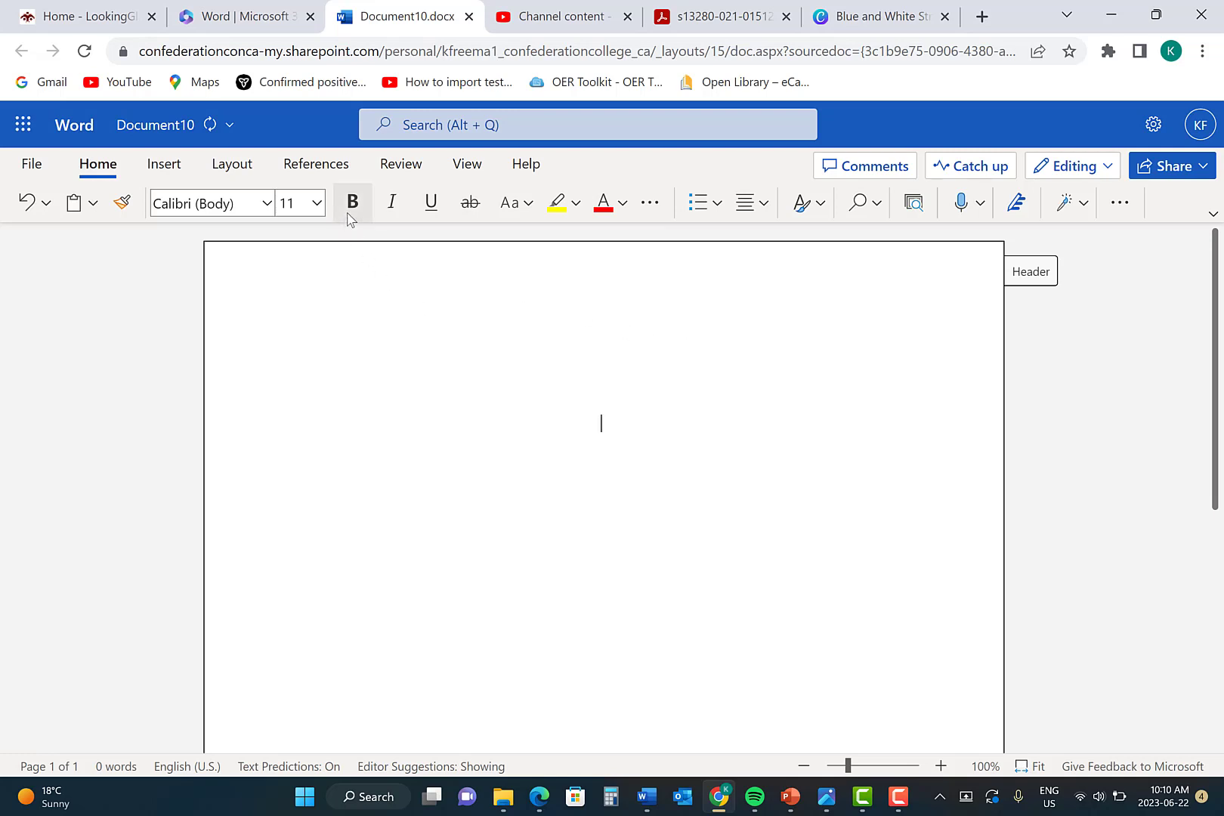
click(351, 202)
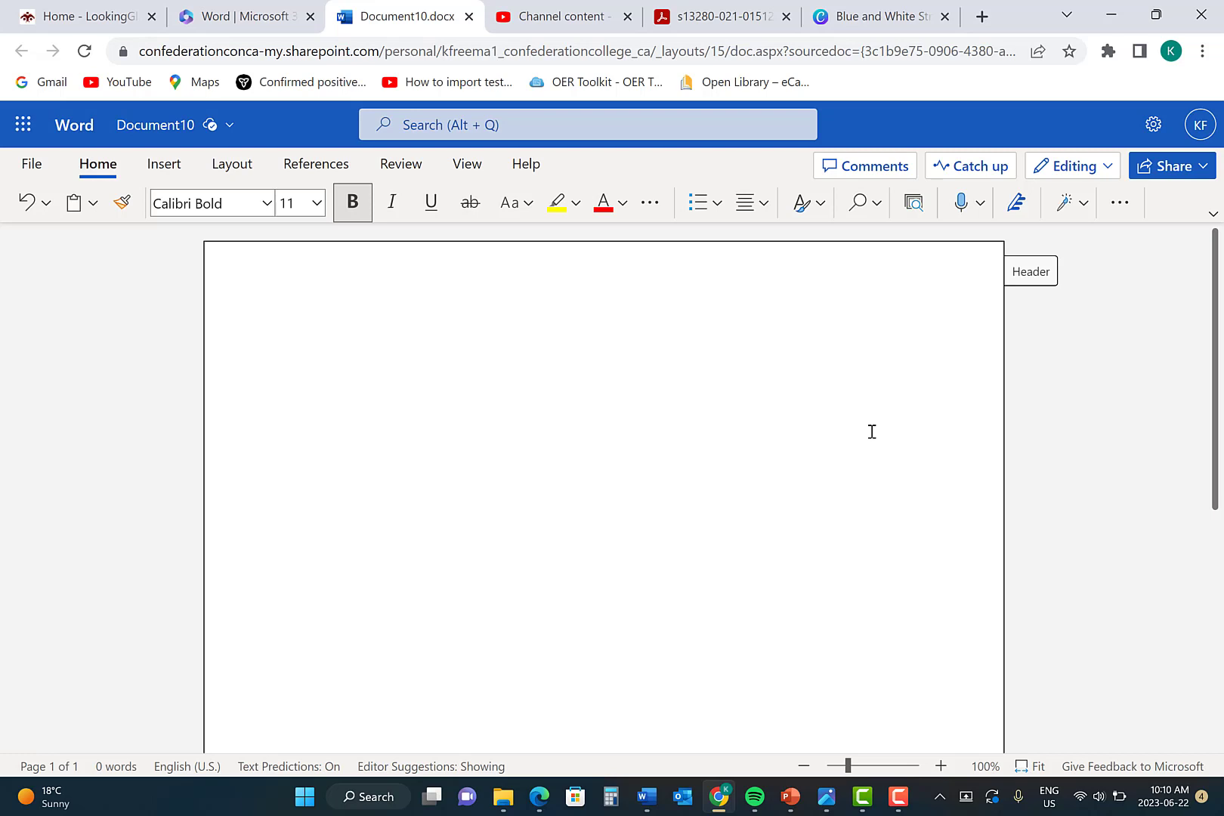
text(Fake Assignment:)
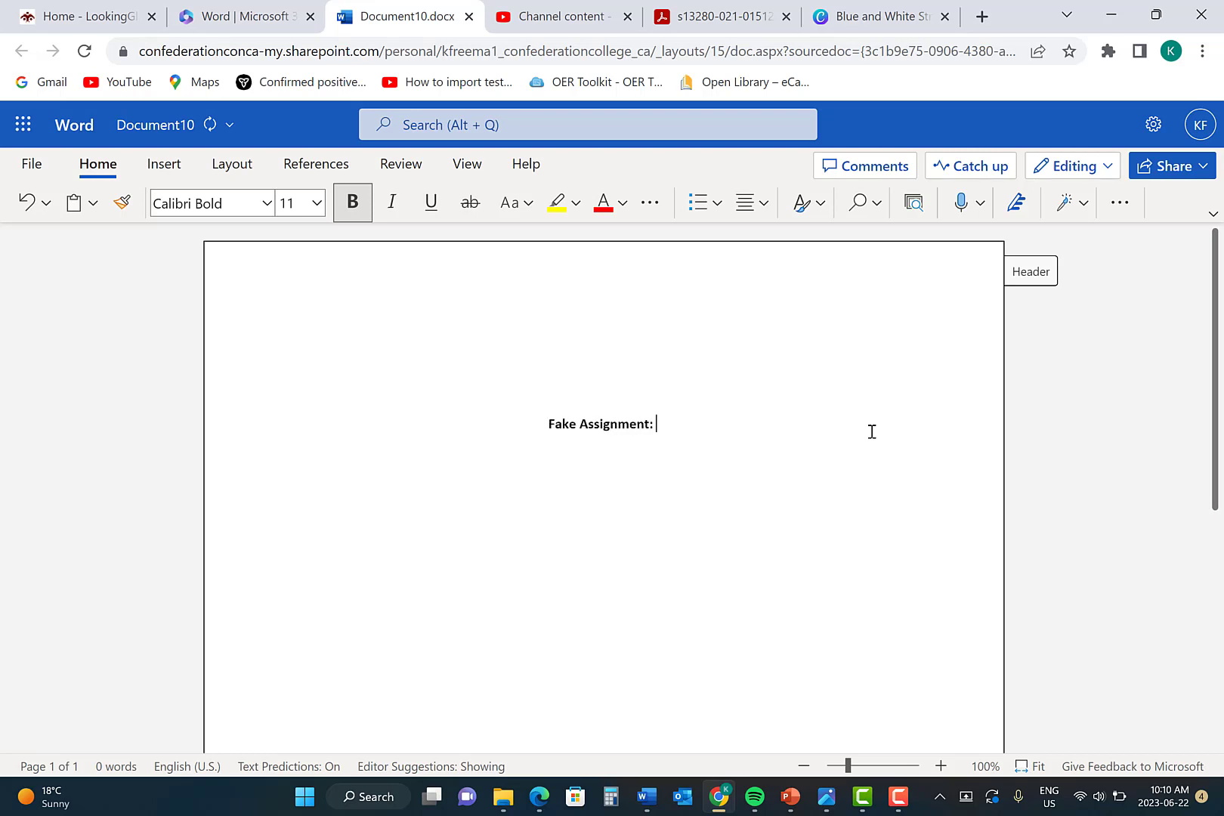
text(APA Title Page)
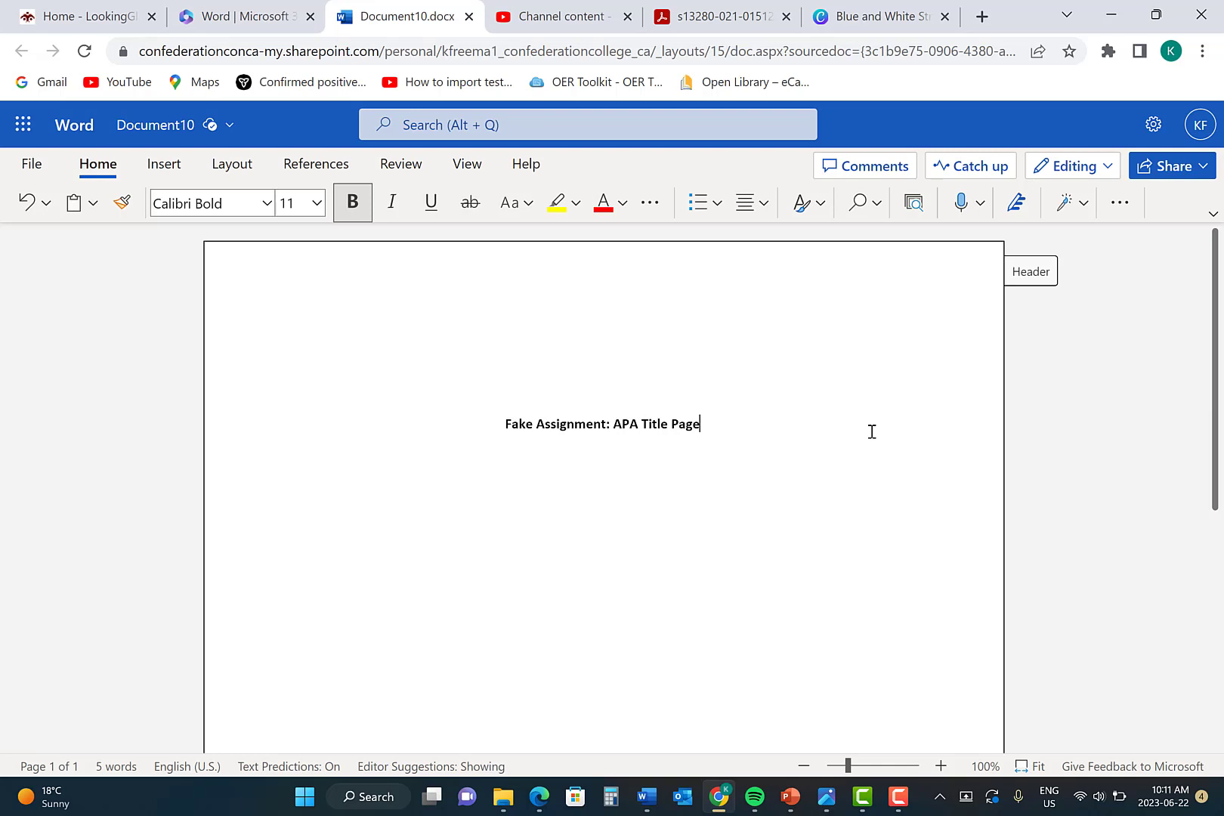
key(enter)
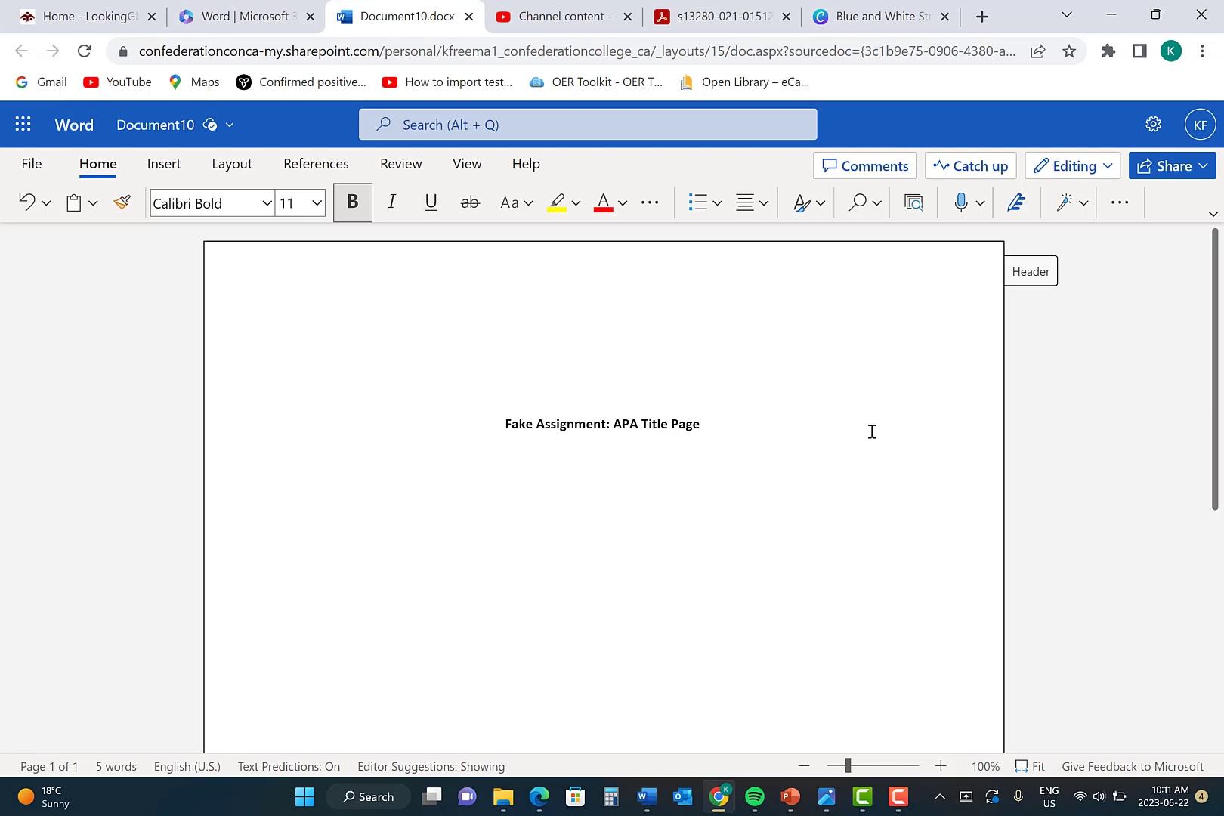
mouse_move(352, 202)
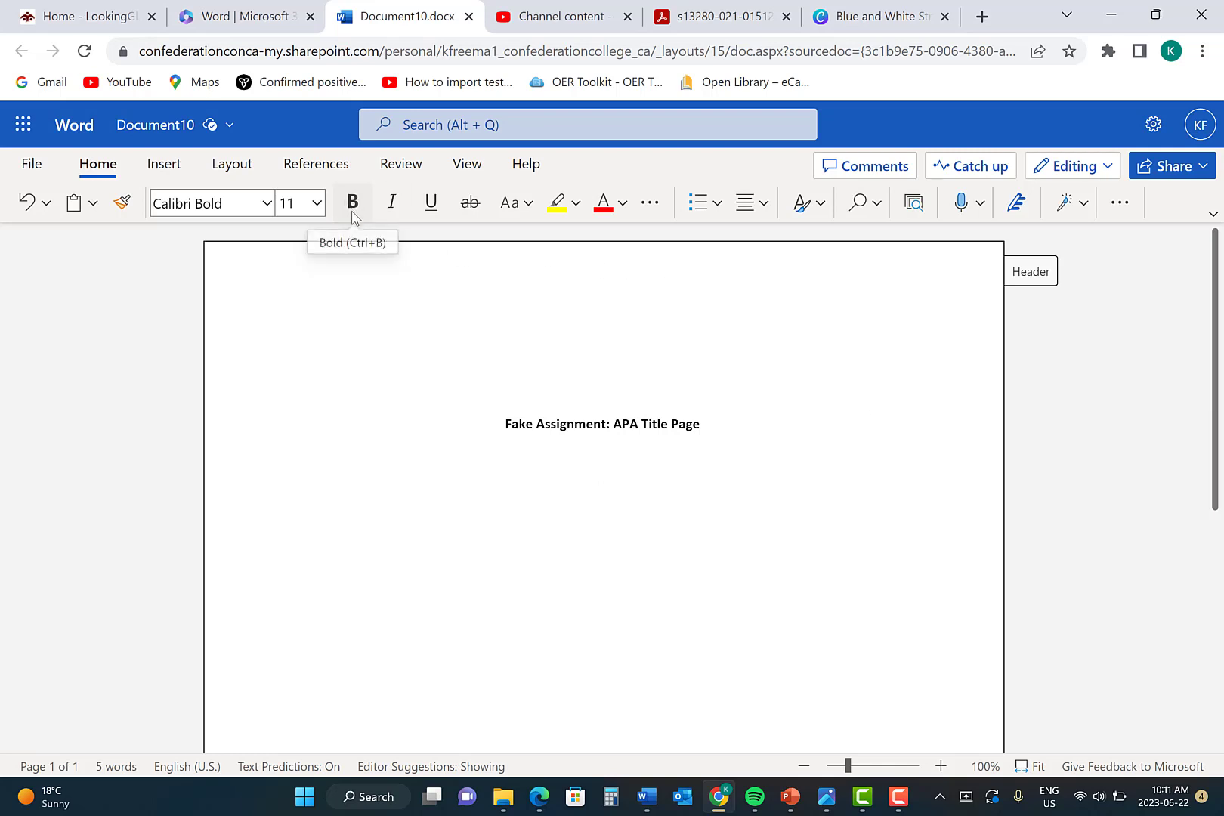
Turn Bold off and type the lines 'Student's Name' and 'CS050 A04: College Writing'.
click(352, 203)
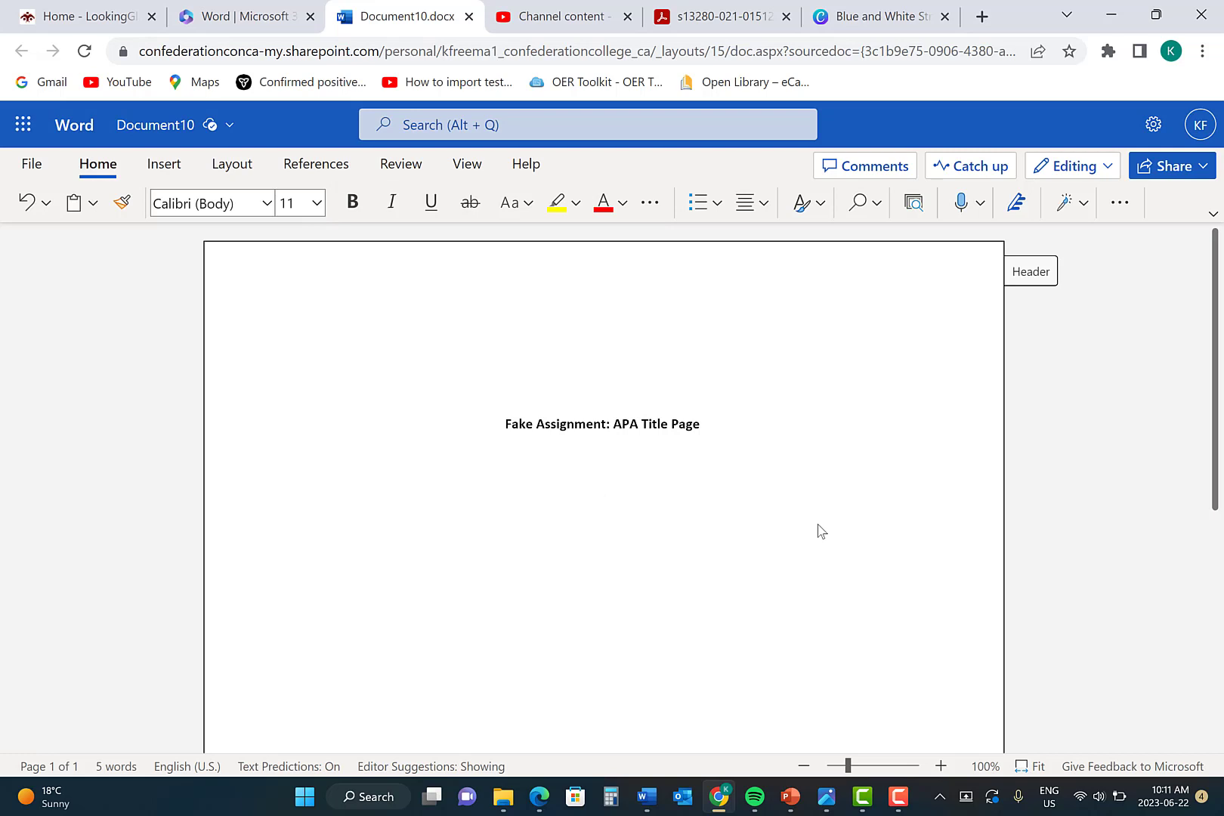
text(Student's Name)
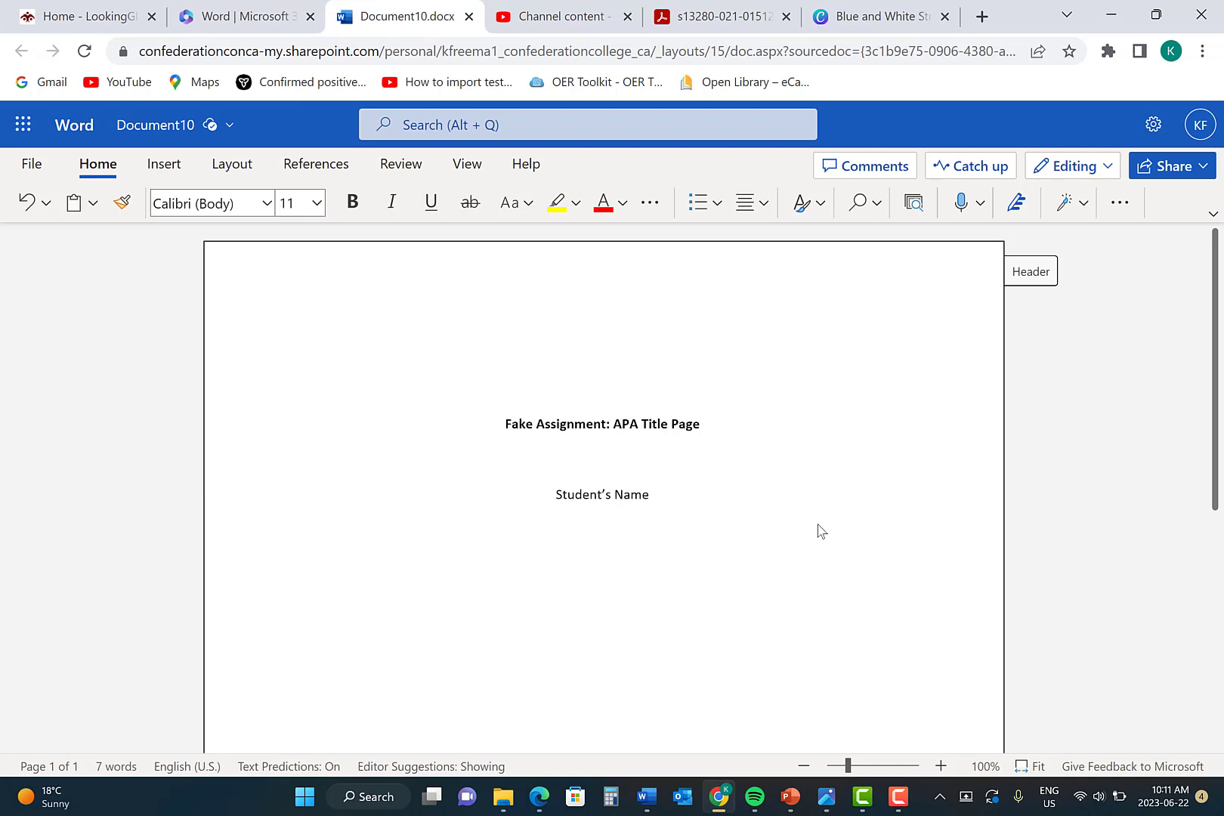
text(CS0)
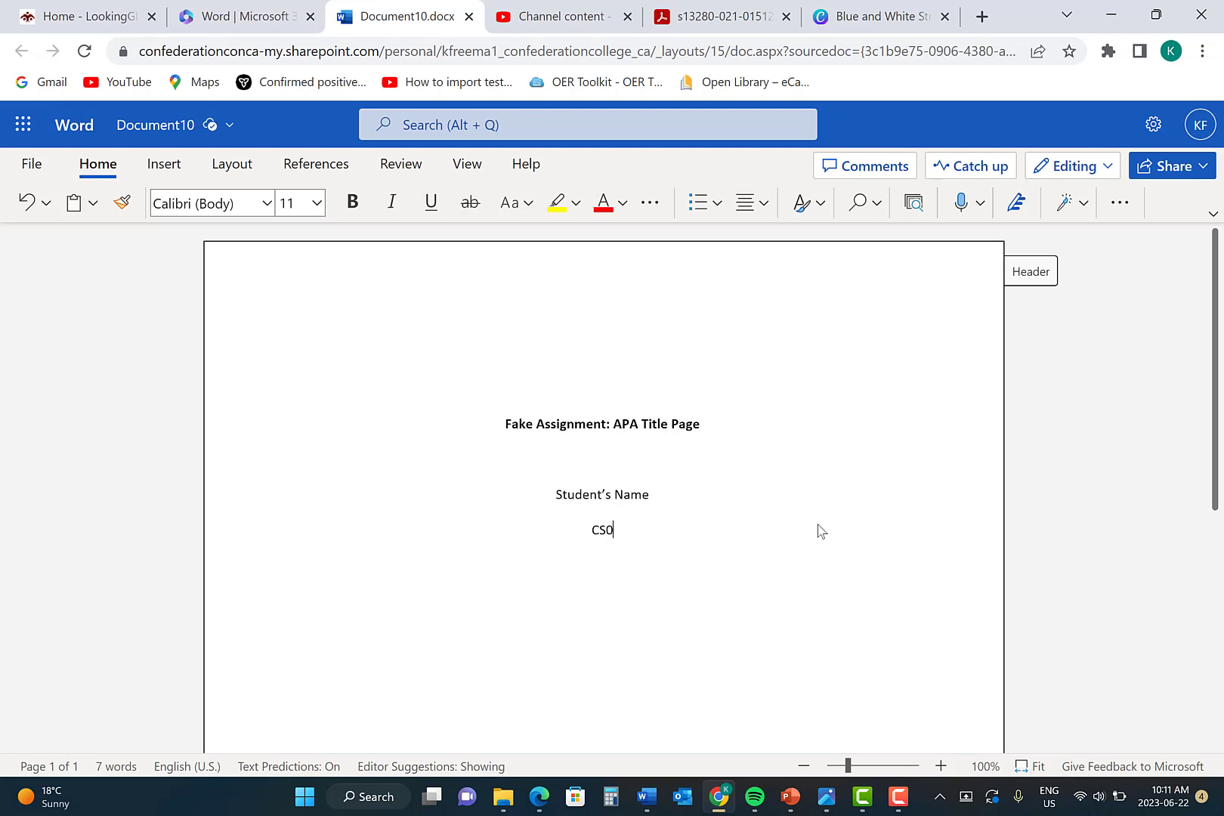
text(50 A)
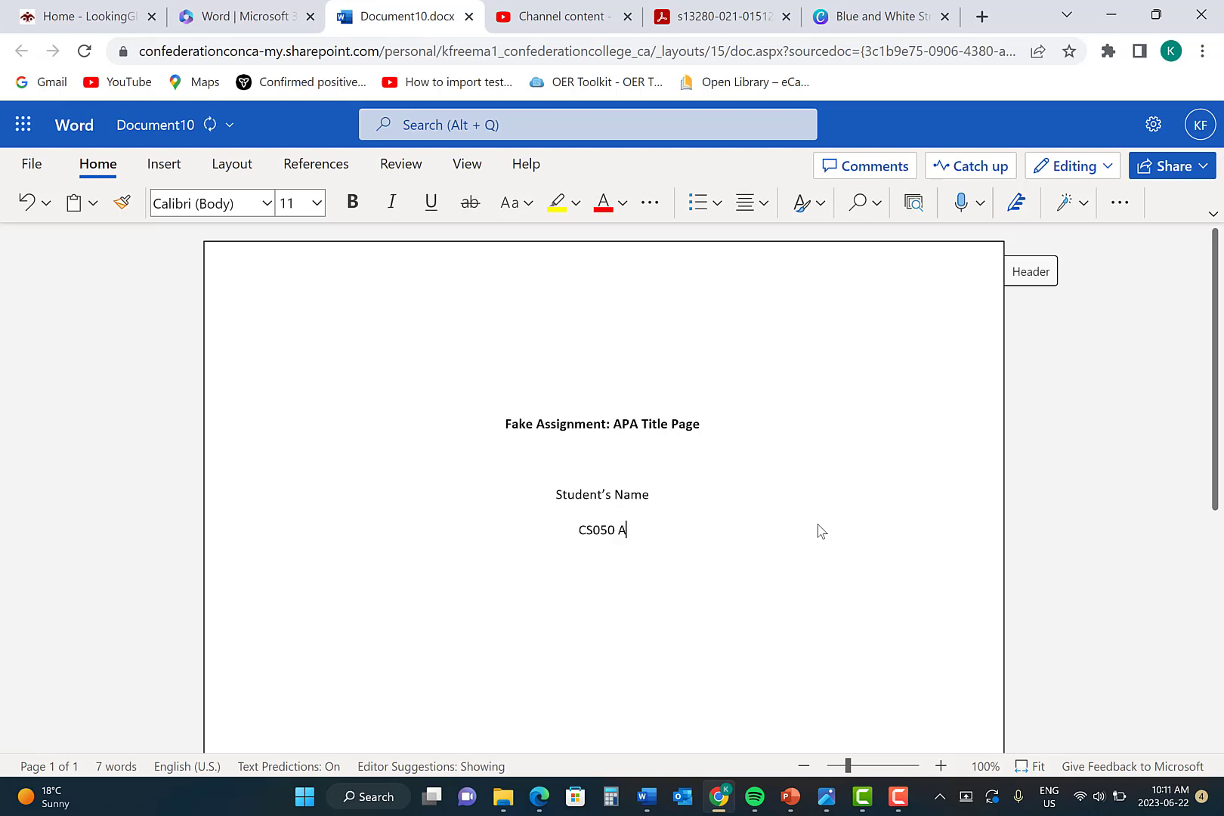
text(04)
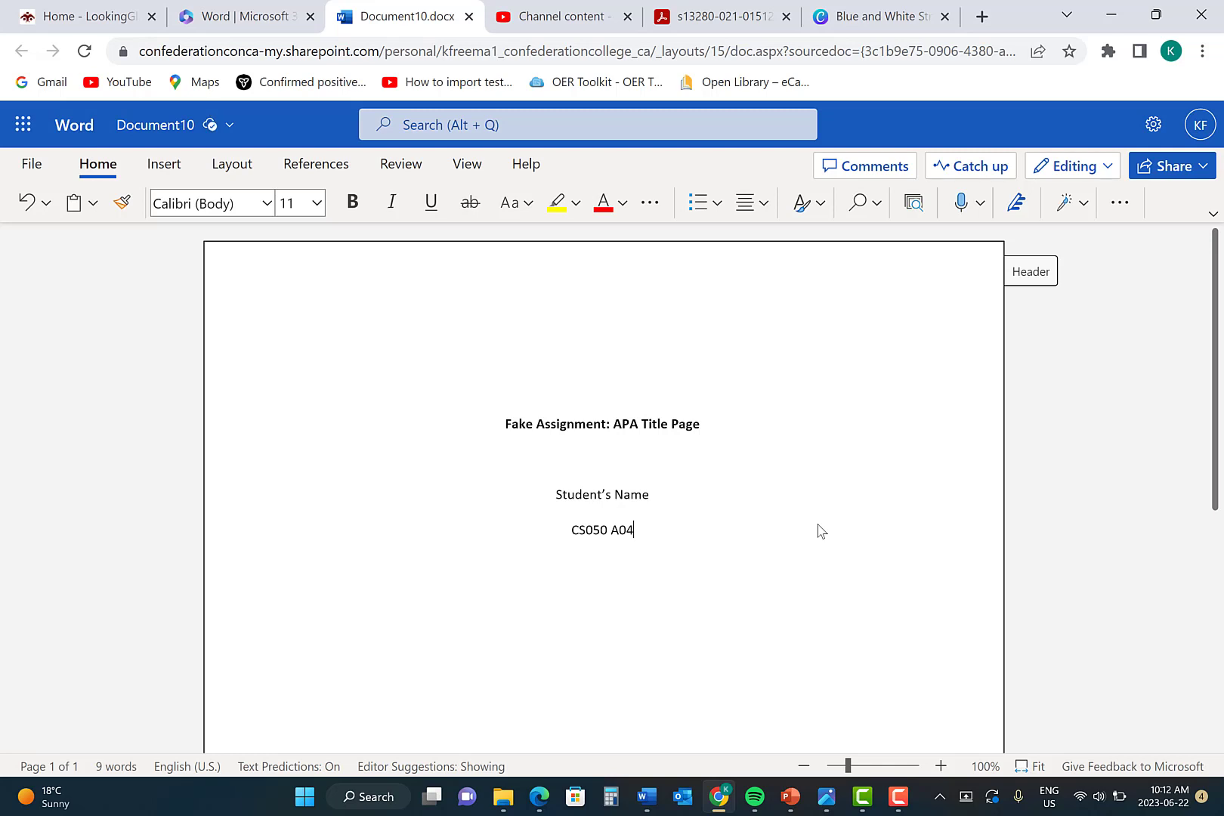
text(:)
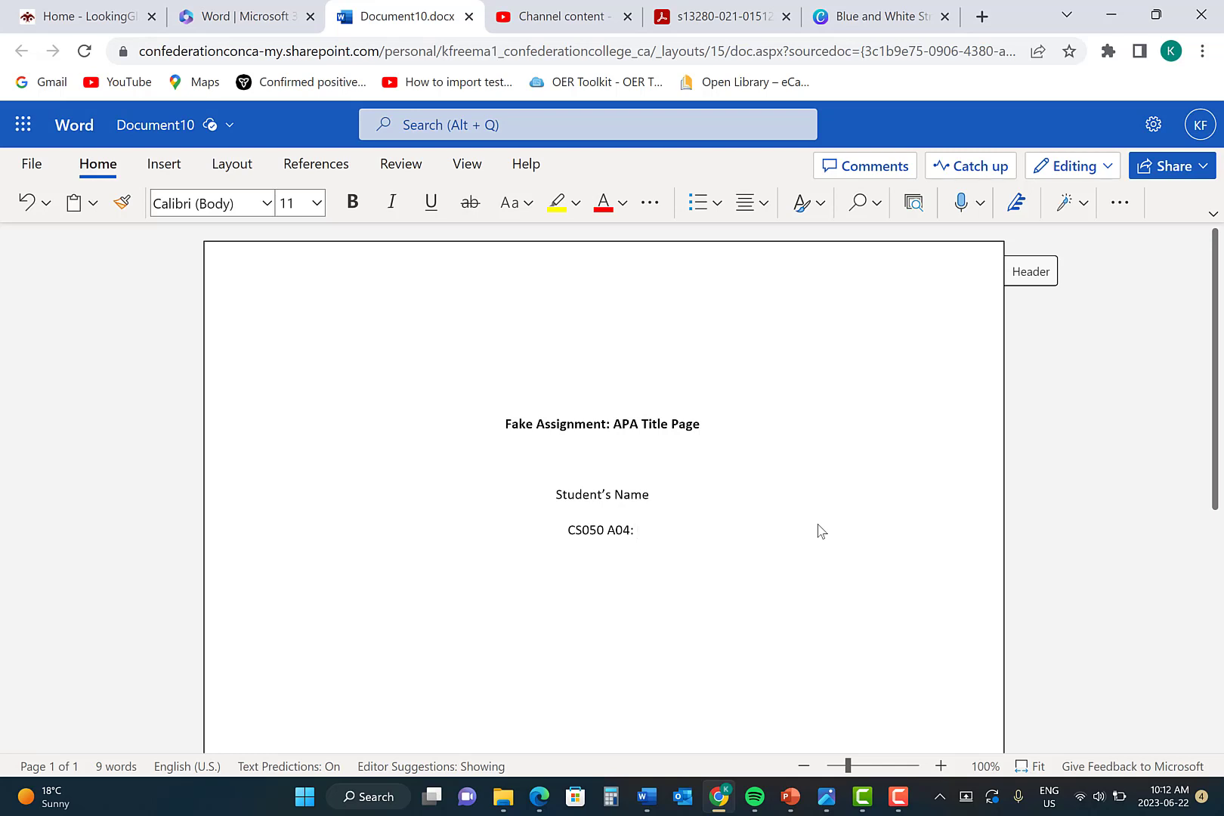
text(College Writing)
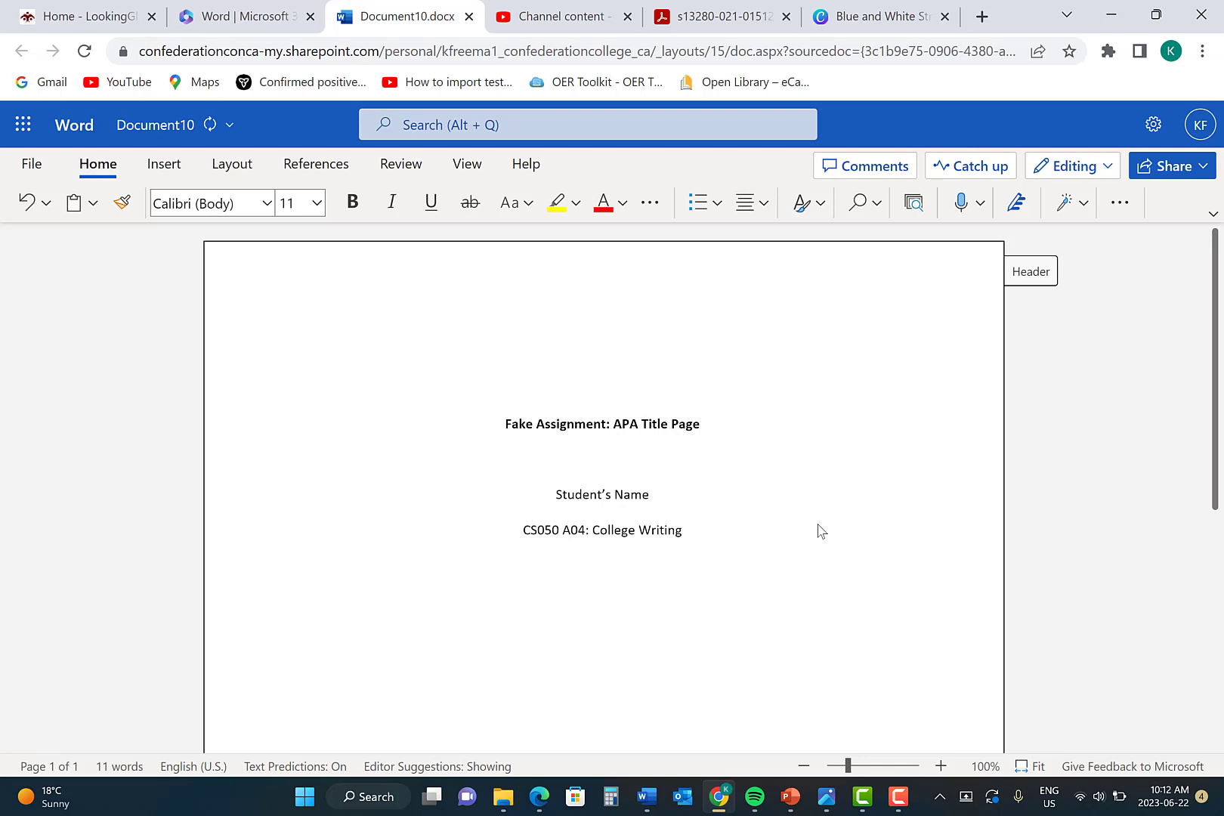
Type the centered lines 'Instructor's Name' and 'June 22, 2023' below the course line.
click(601, 564)
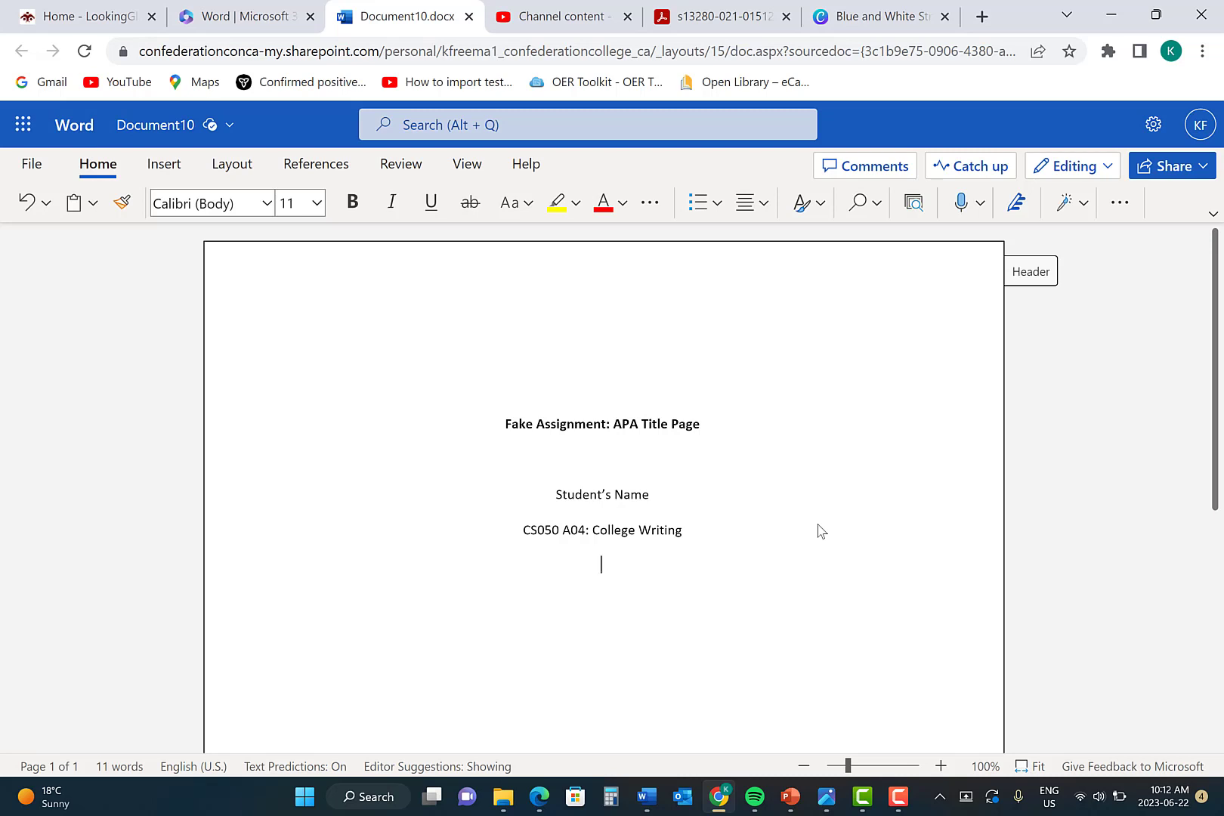
text(Instructor's Name)
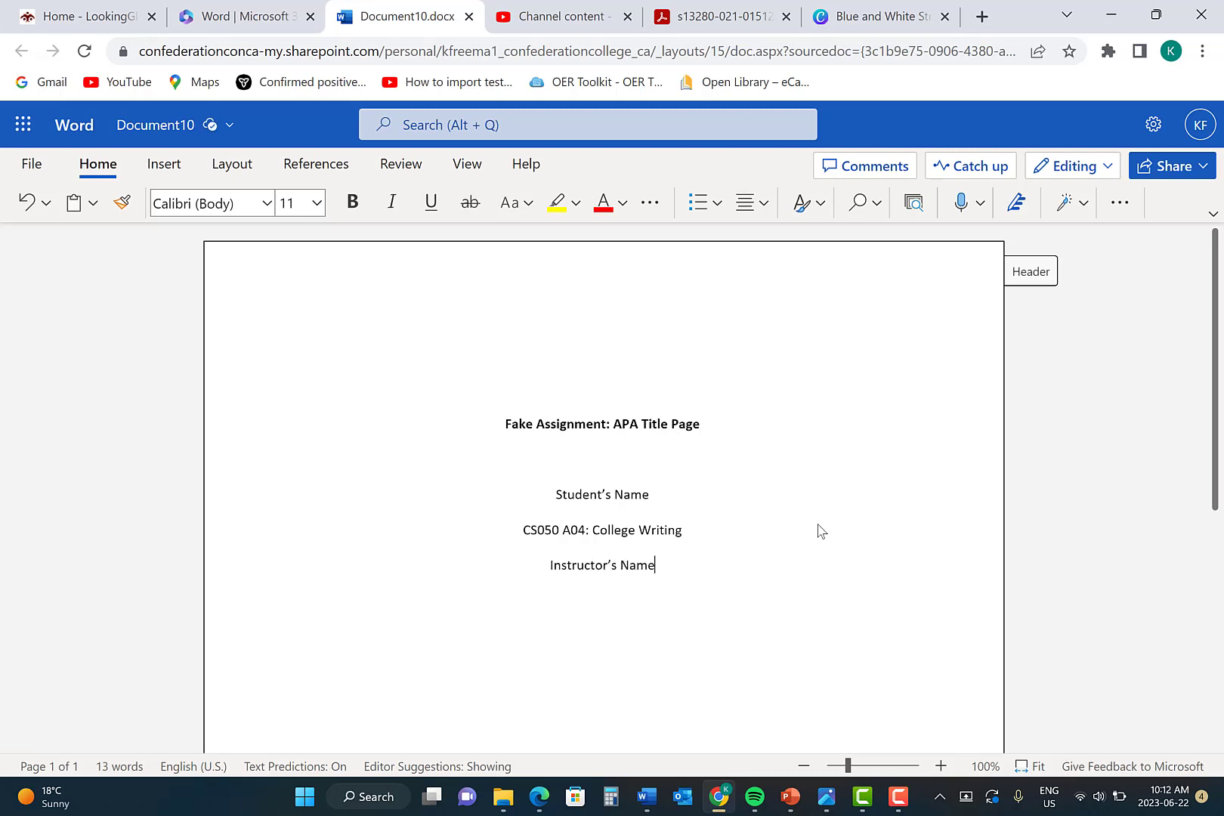
key(enter)
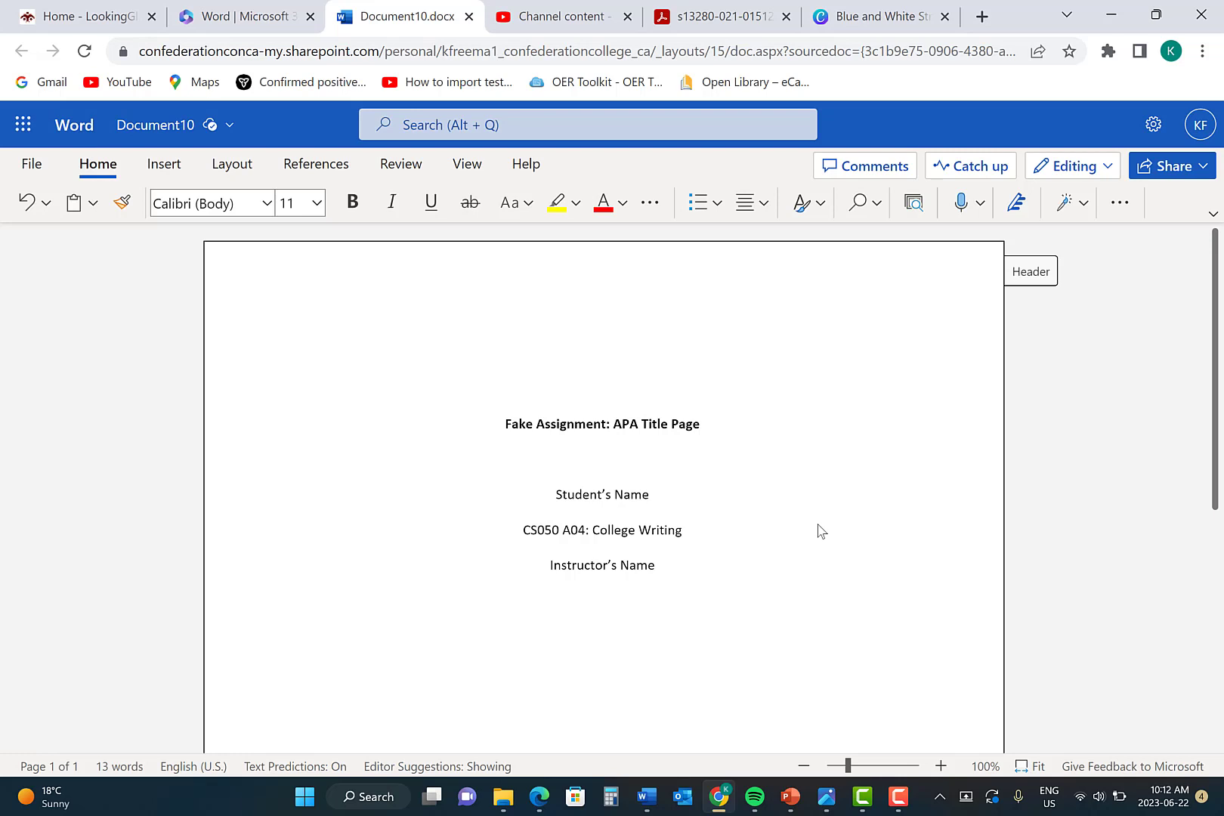
text(June)
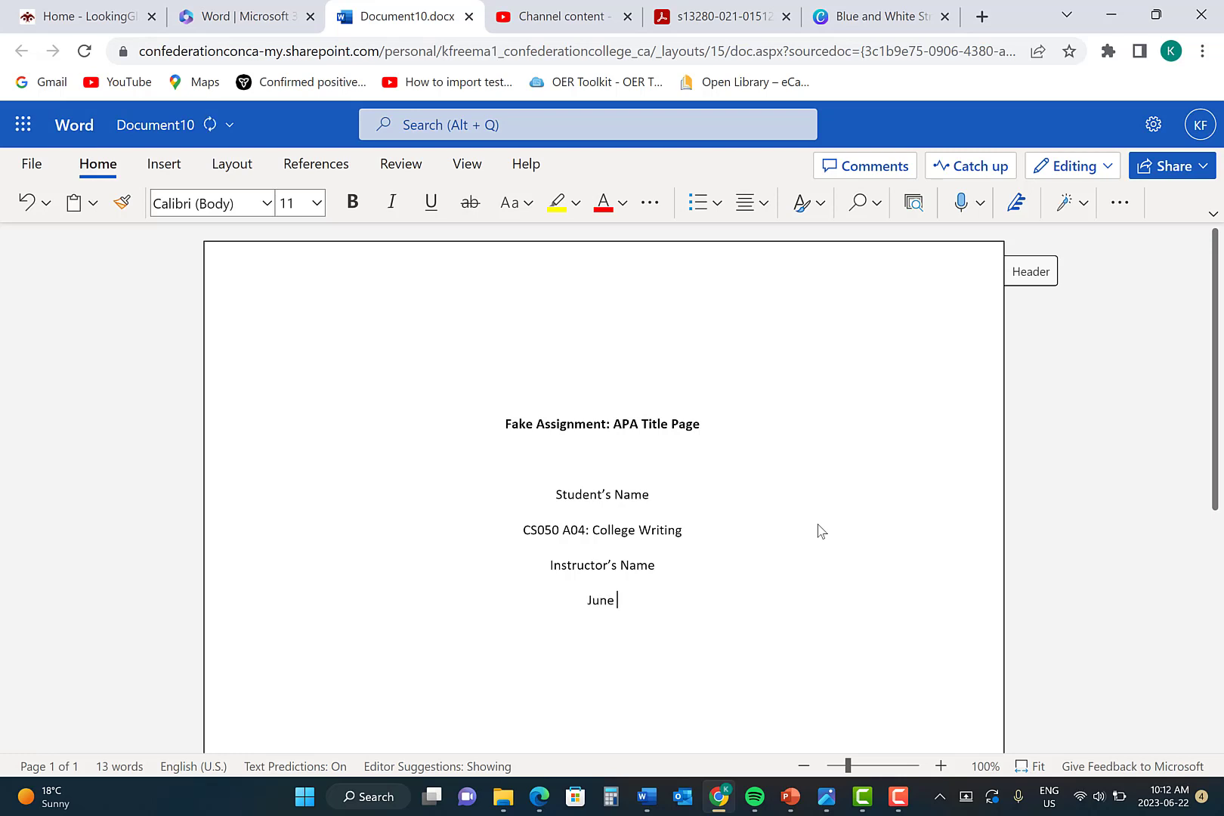
text(22,)
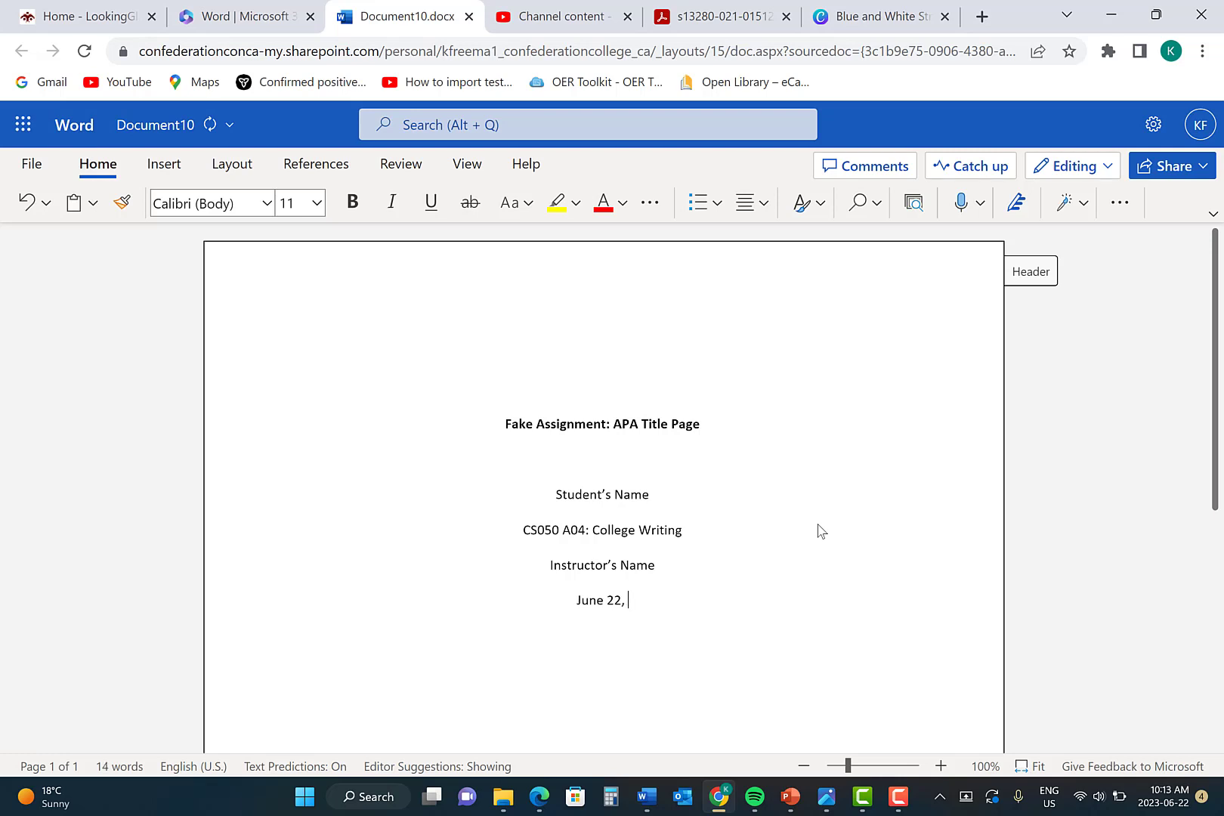
text(2023)
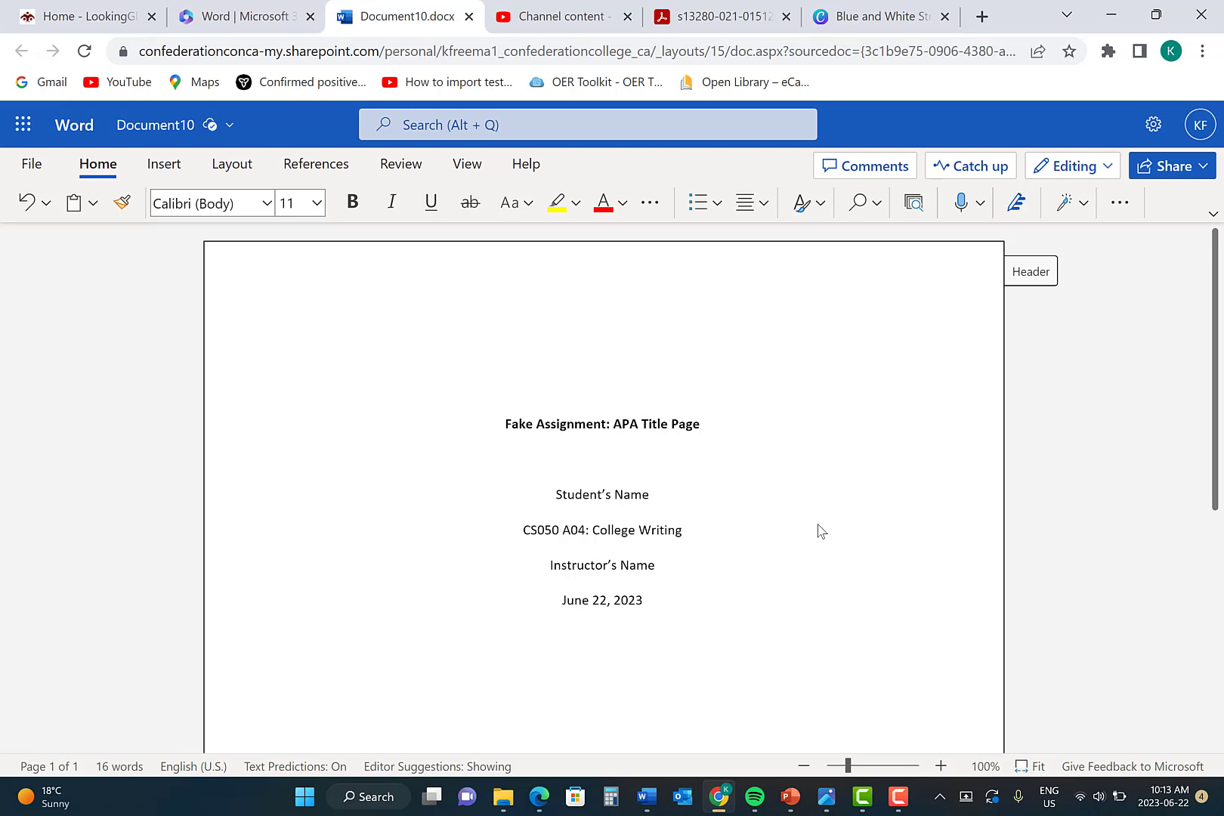
Replace the placeholder names and insert a page break after the date line.
click(643, 600)
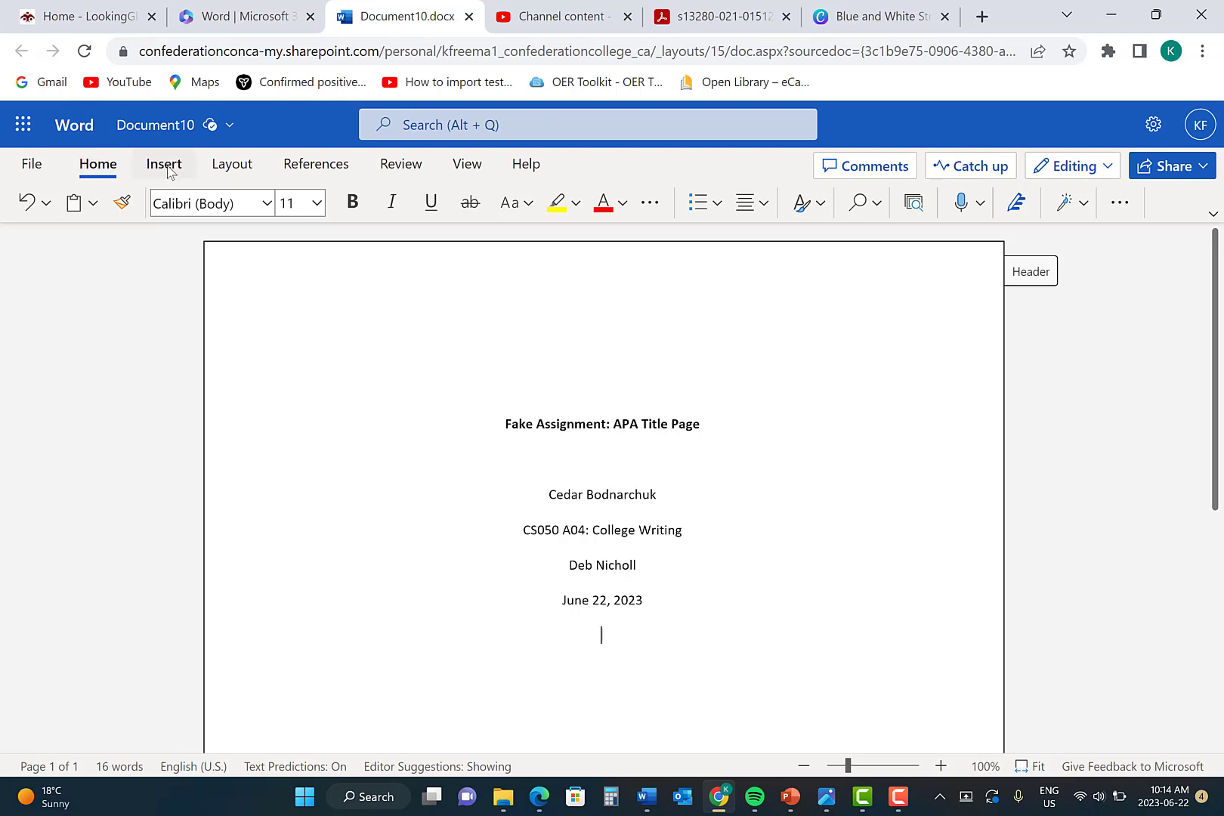
click(163, 164)
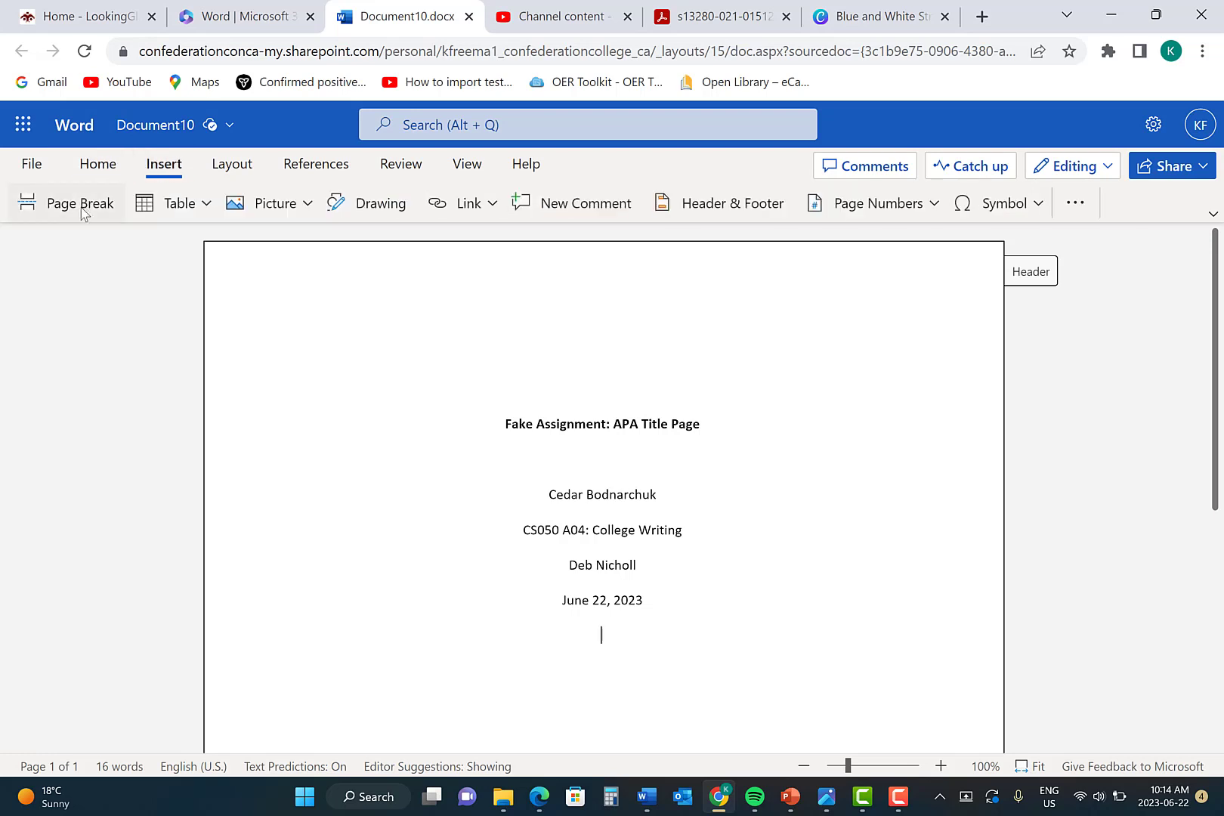
click(77, 203)
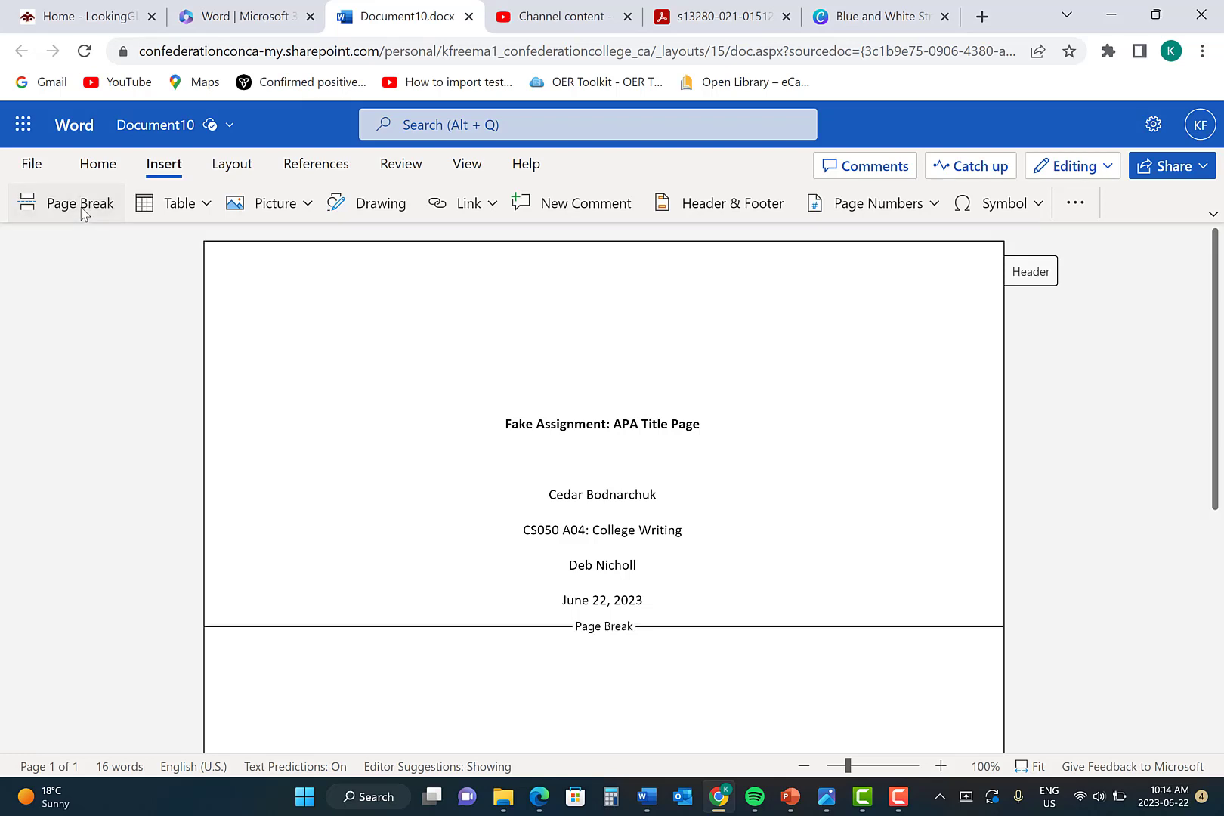
click(602, 679)
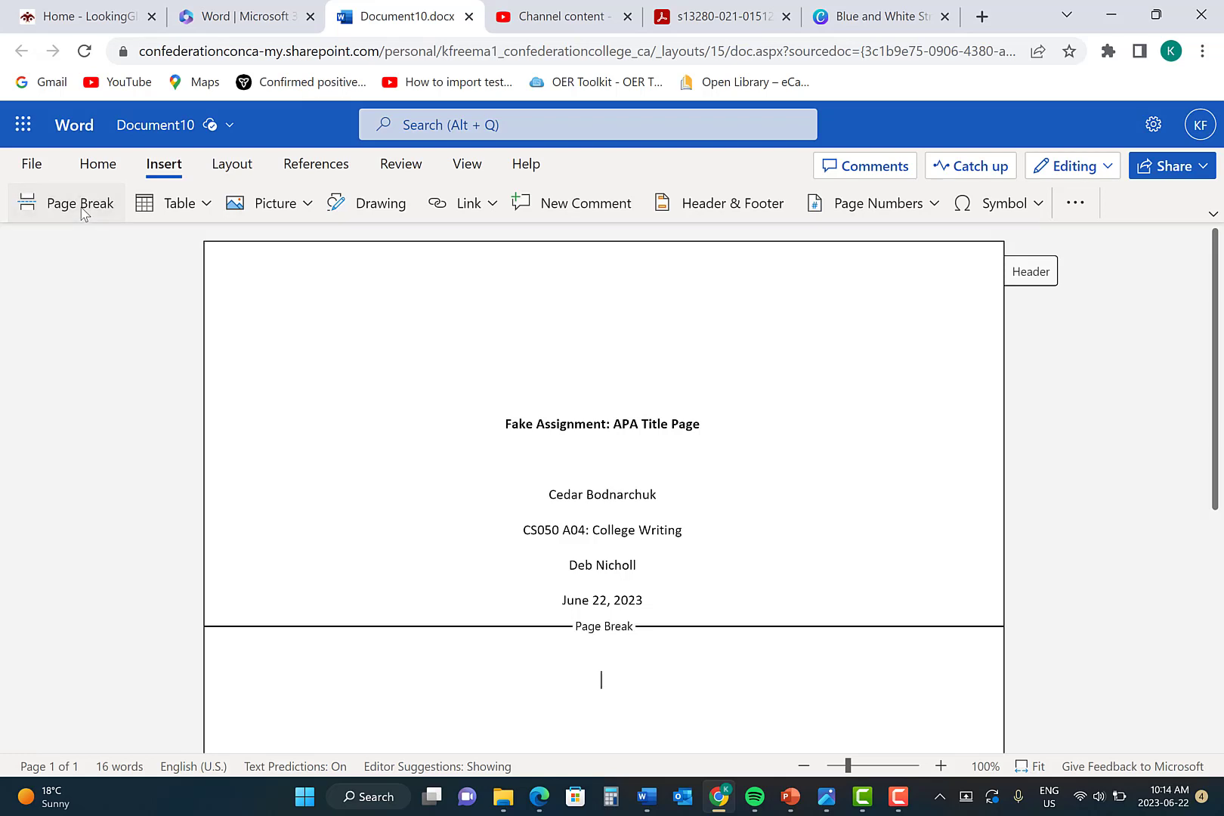
click(96, 164)
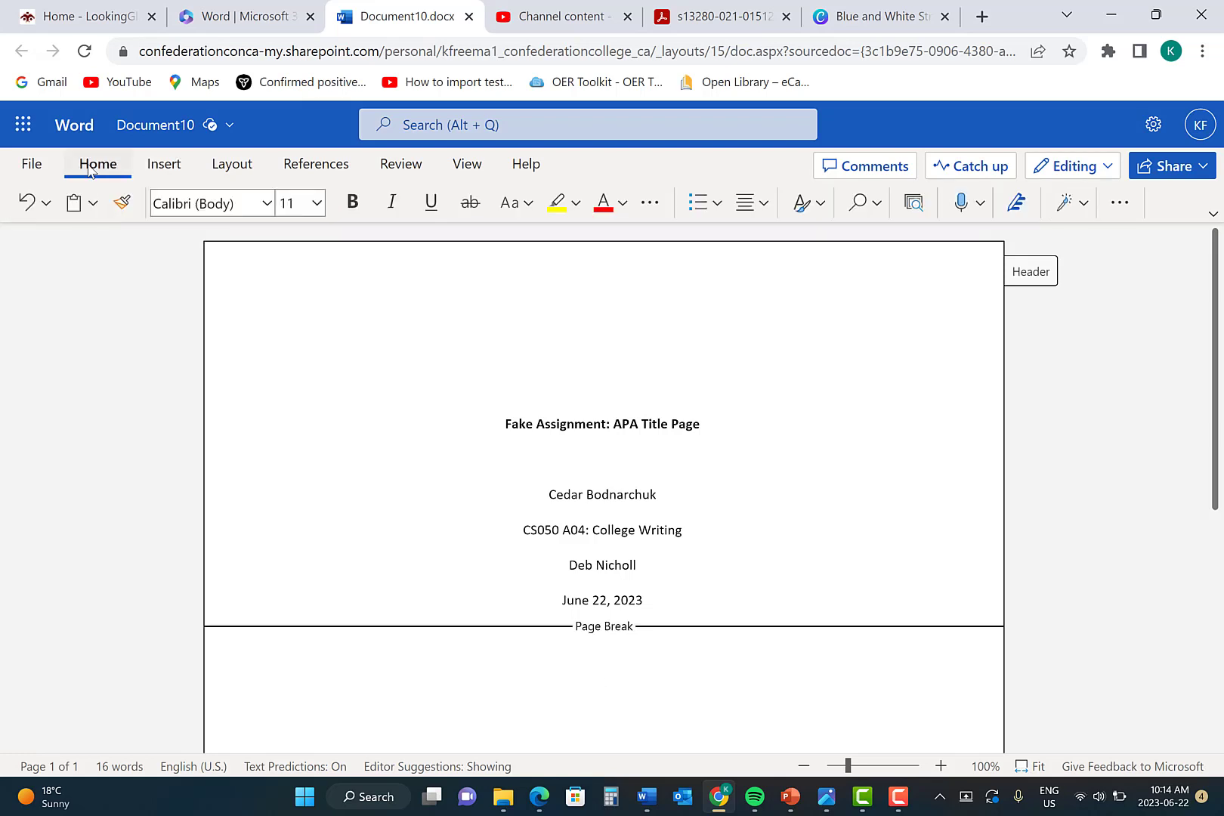
Copy the bold title, paste it atop page two, and left-align the next line.
click(602, 679)
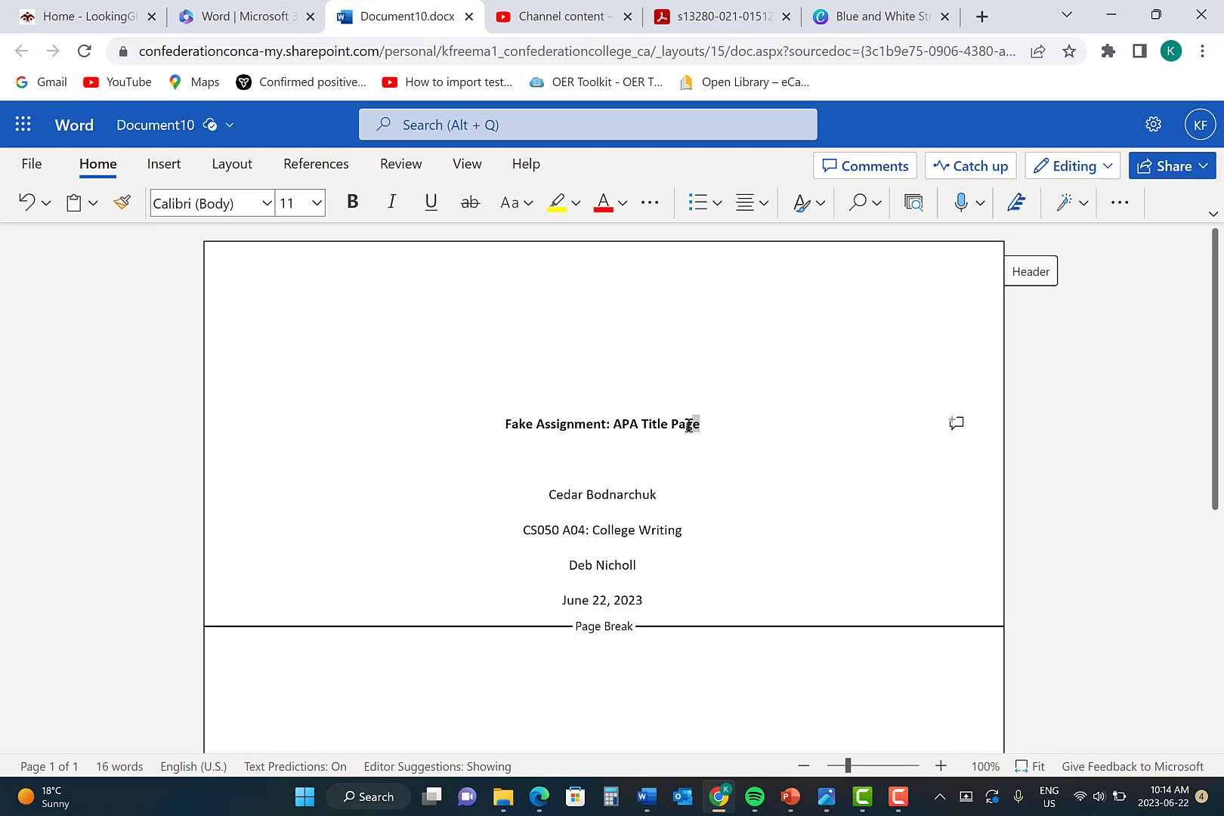
double_click(602, 423)
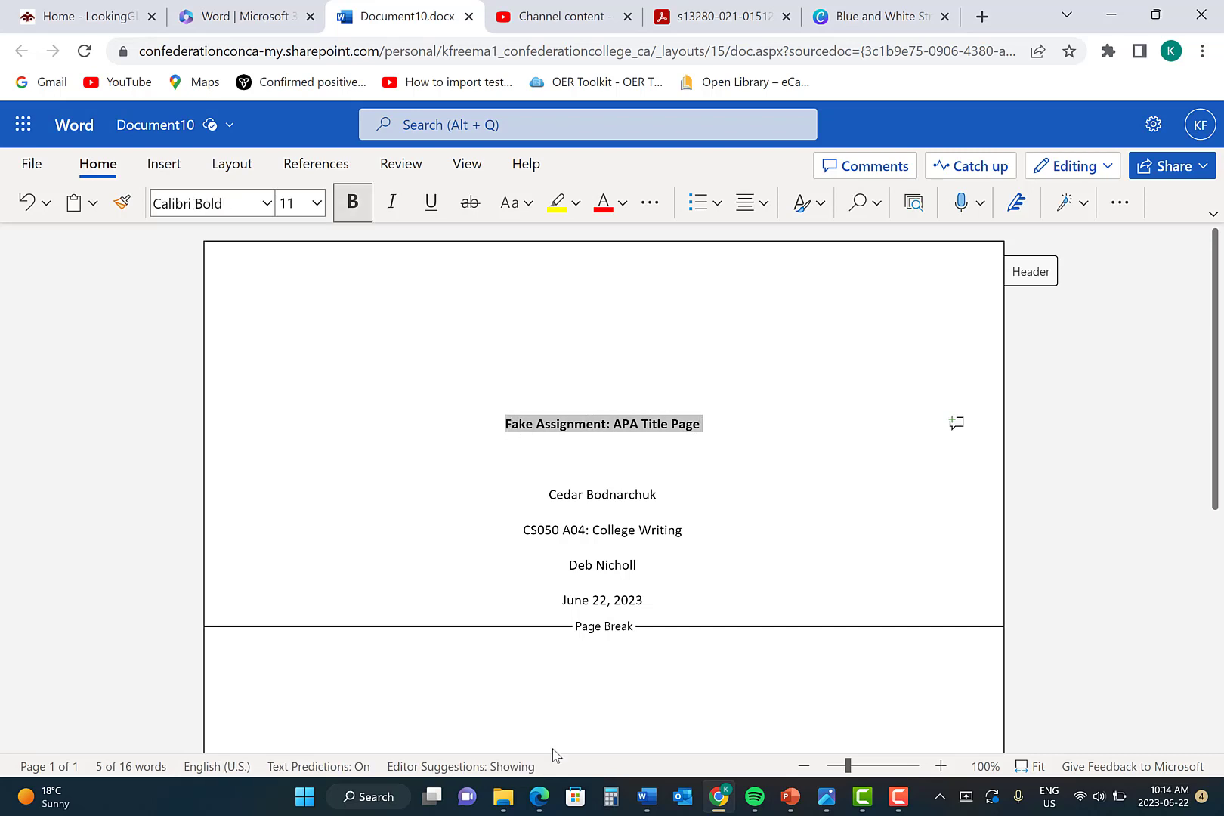
click(601, 675)
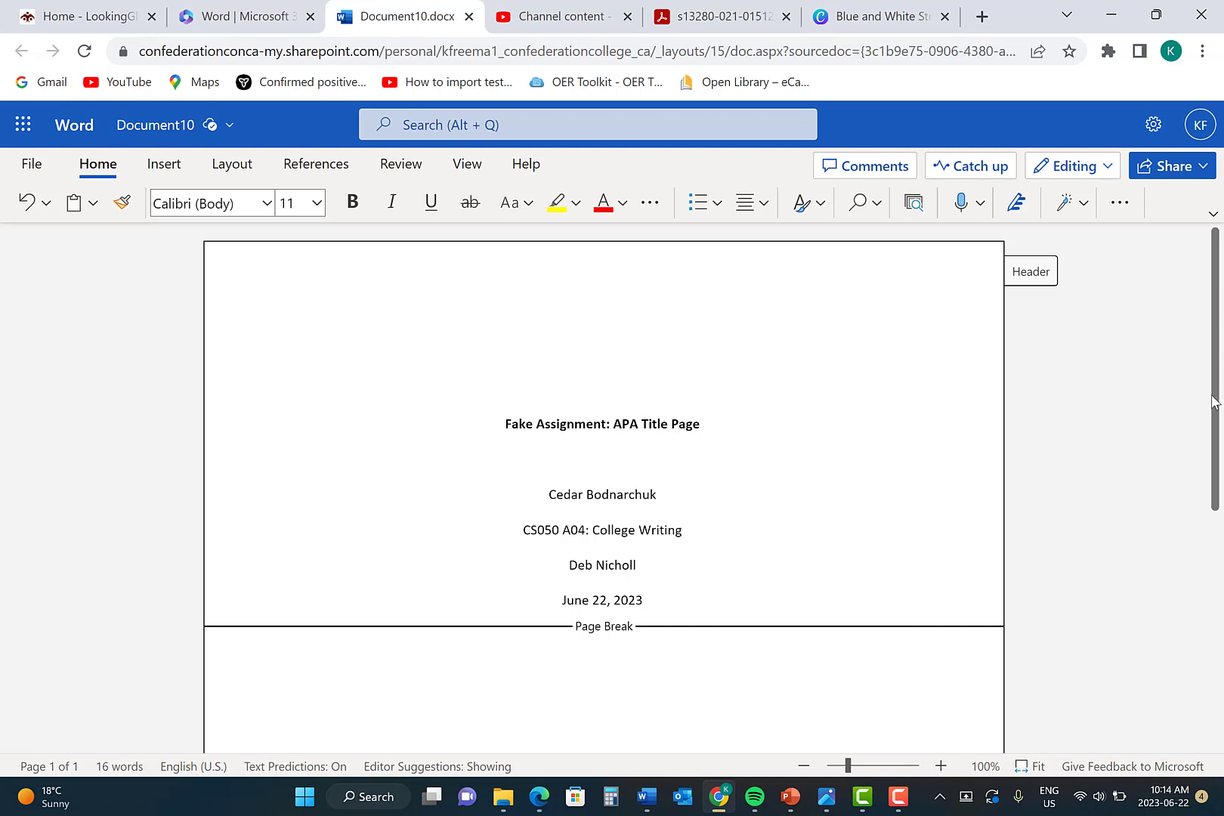
key(ctrl+v)
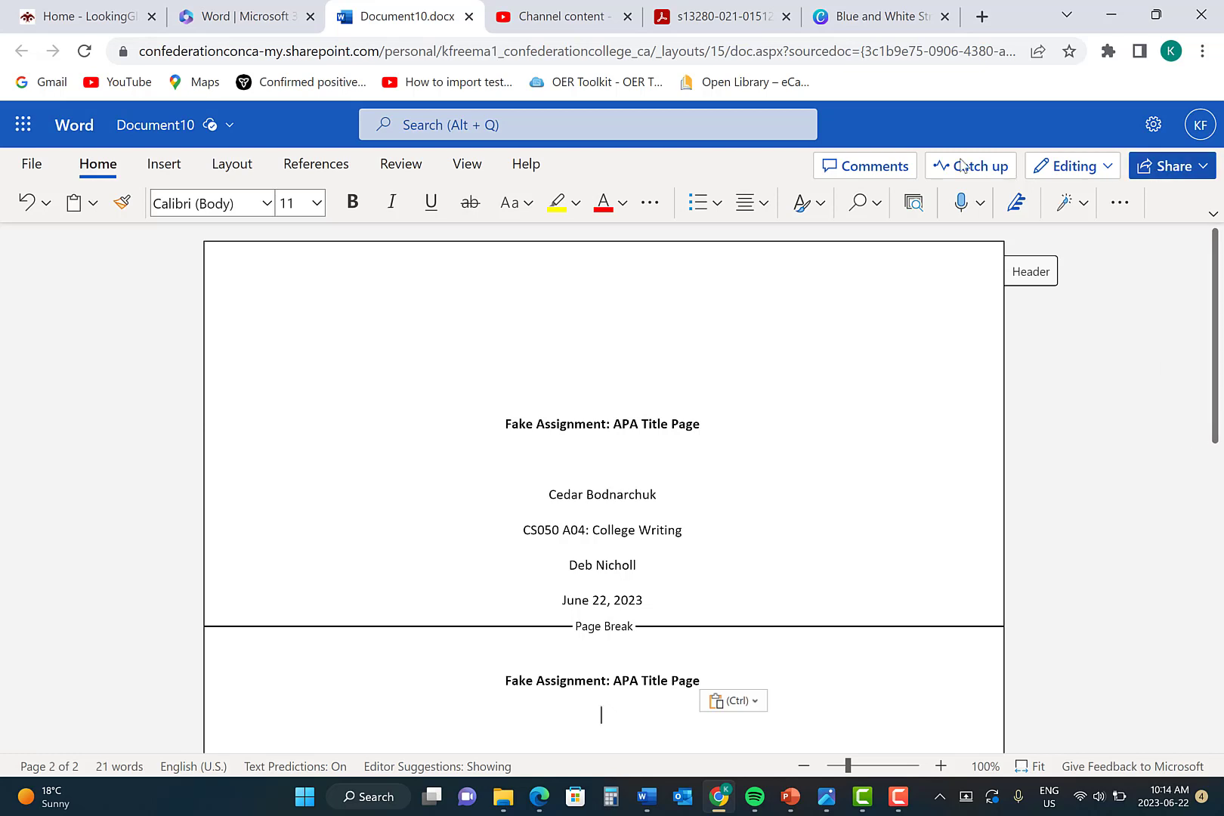
mouse_move(756, 174)
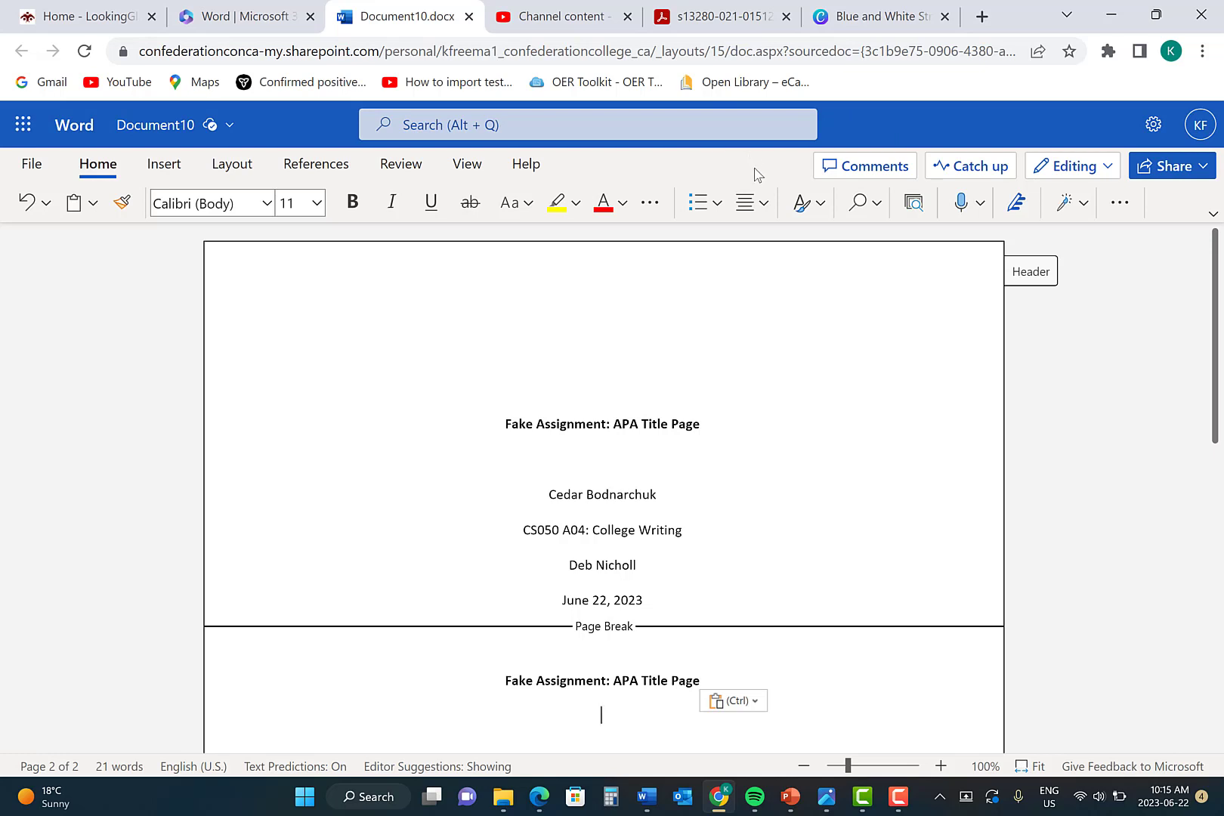
click(744, 203)
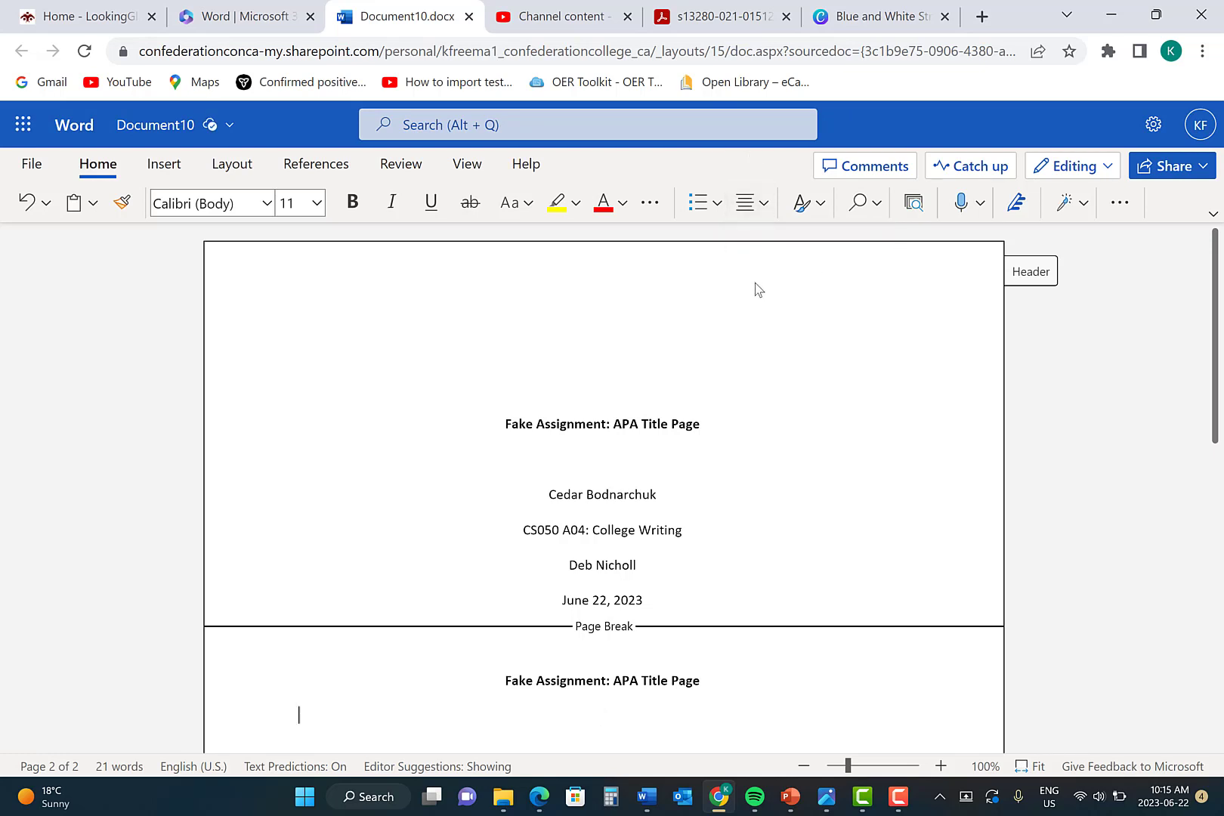
mouse_move(763, 298)
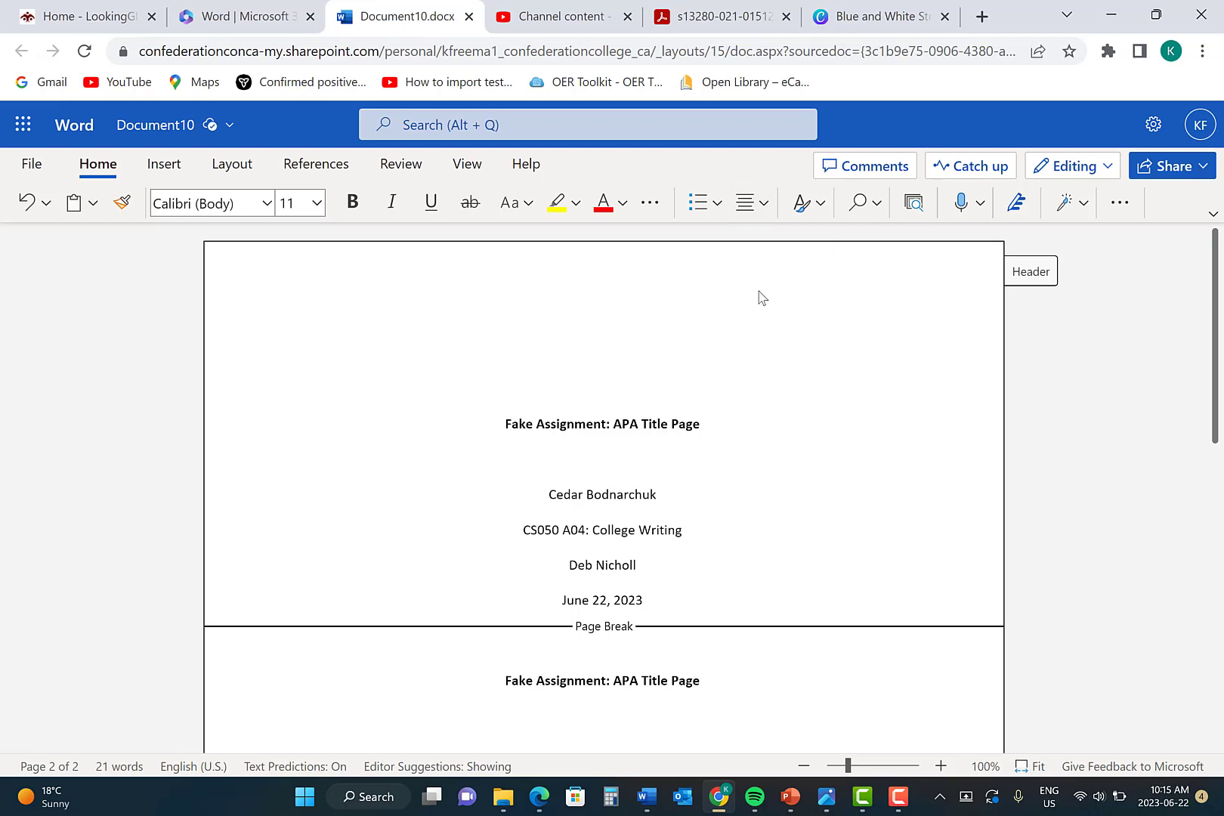